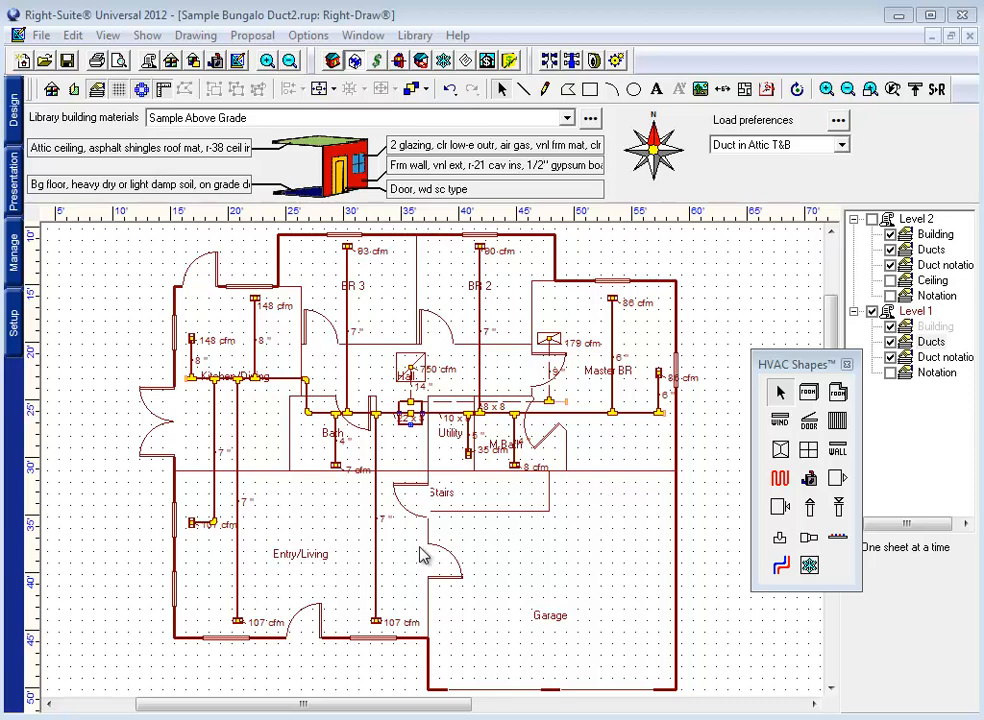
mouse_move(332, 62)
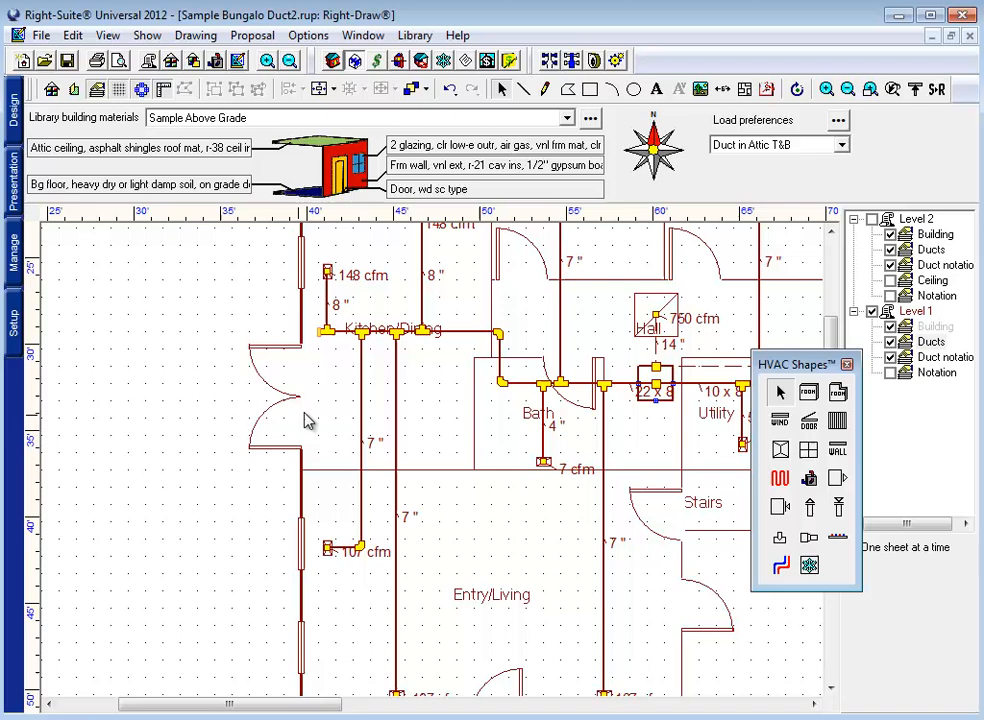
mouse_move(312, 550)
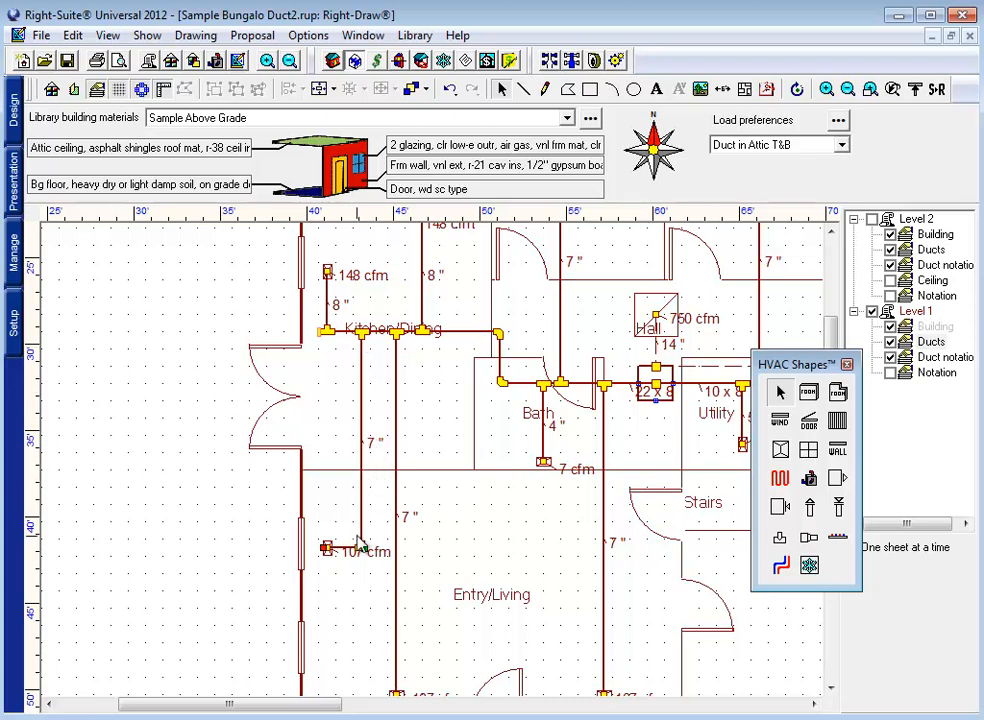
mouse_move(362, 530)
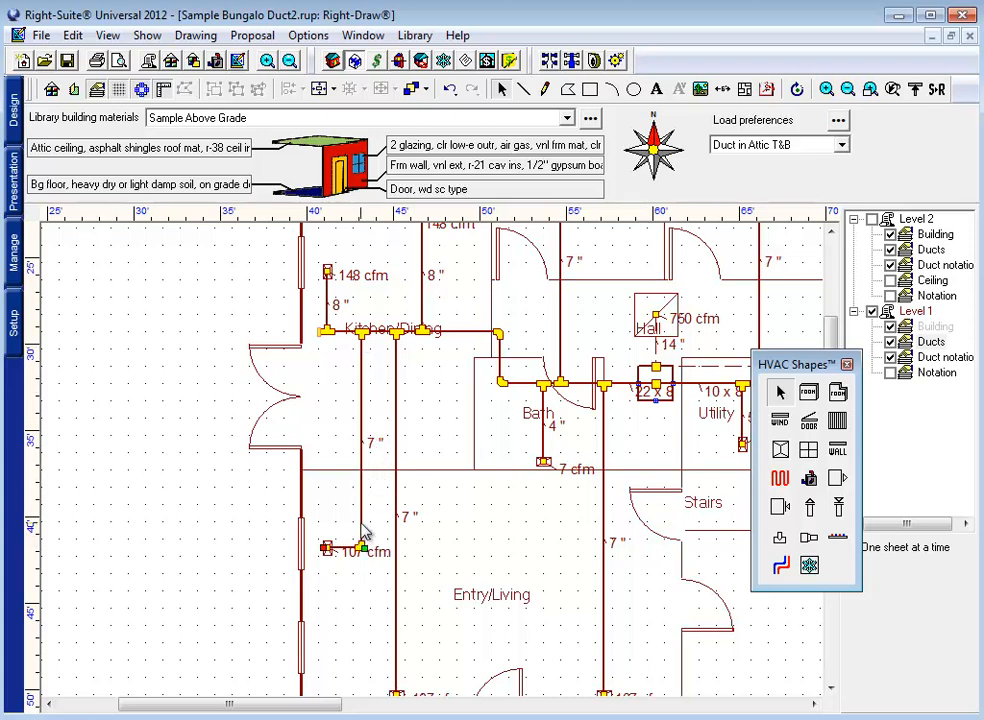
mouse_move(364, 458)
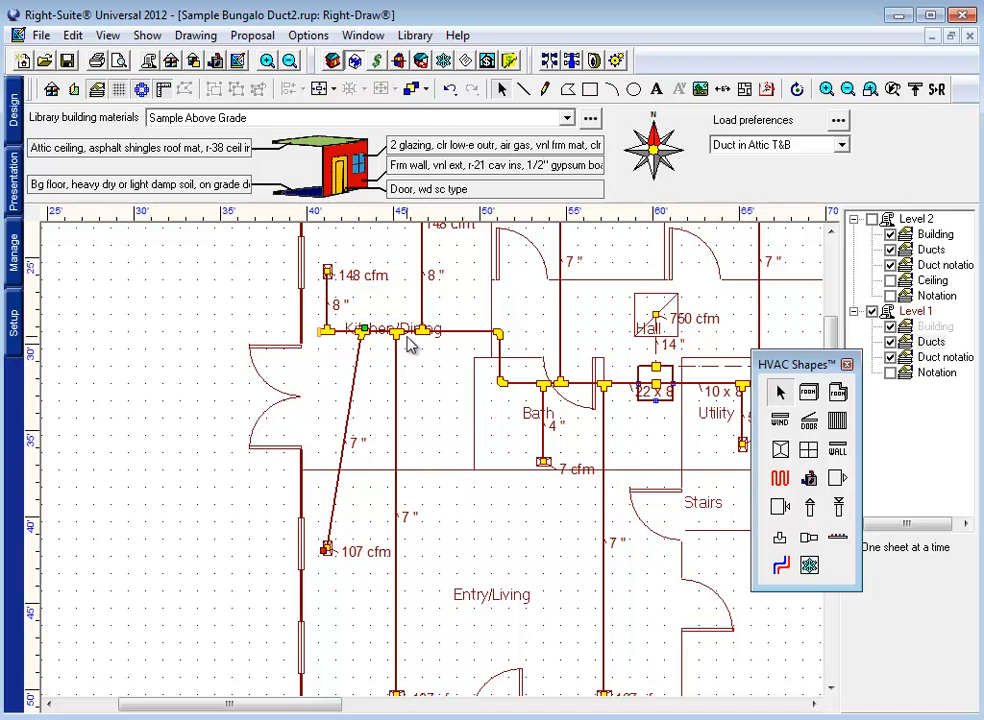
mouse_move(350, 490)
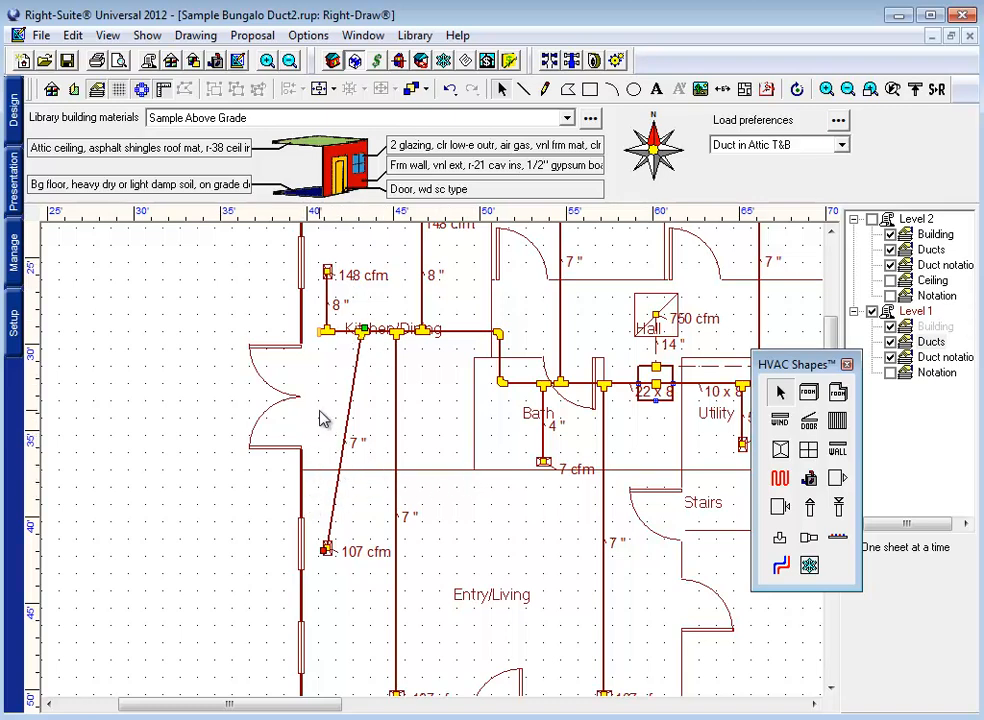
mouse_move(384, 388)
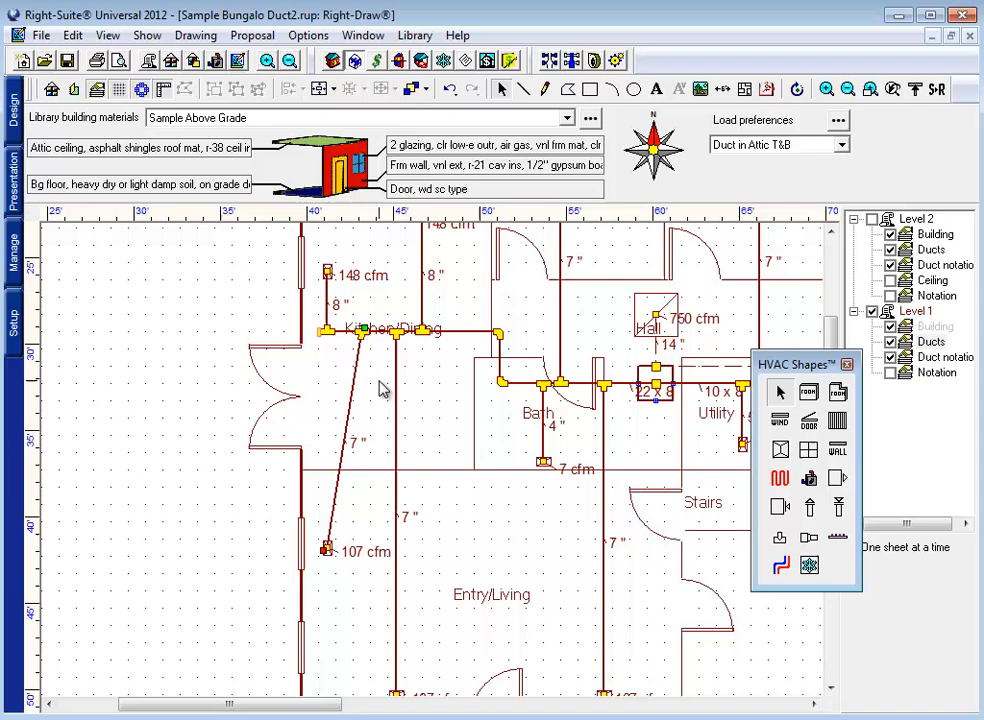
mouse_move(392, 432)
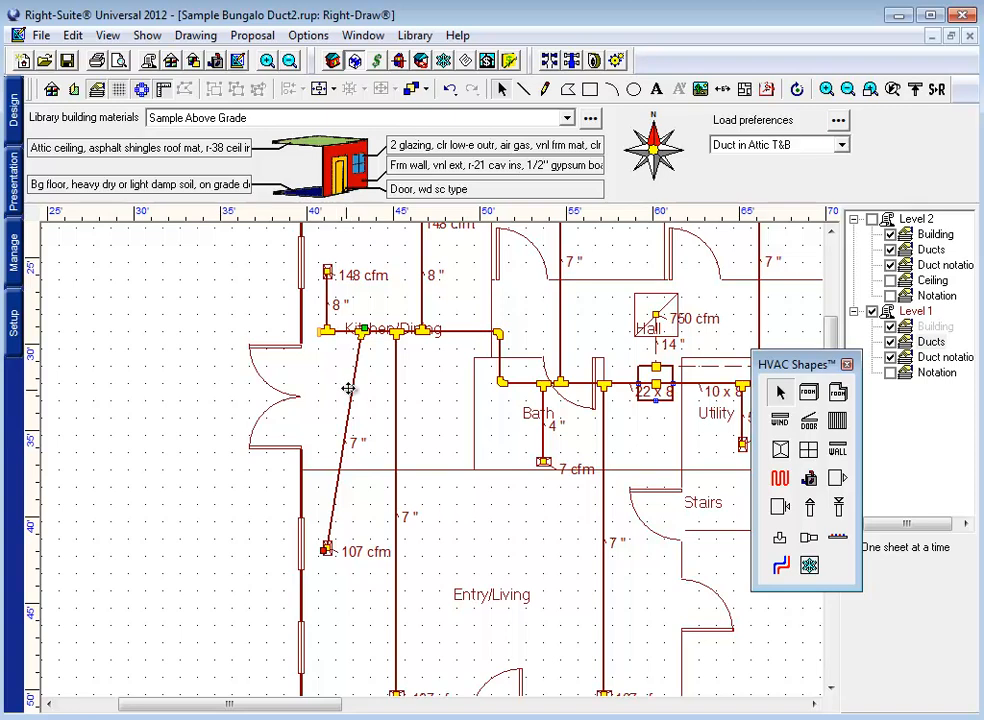
mouse_move(332, 390)
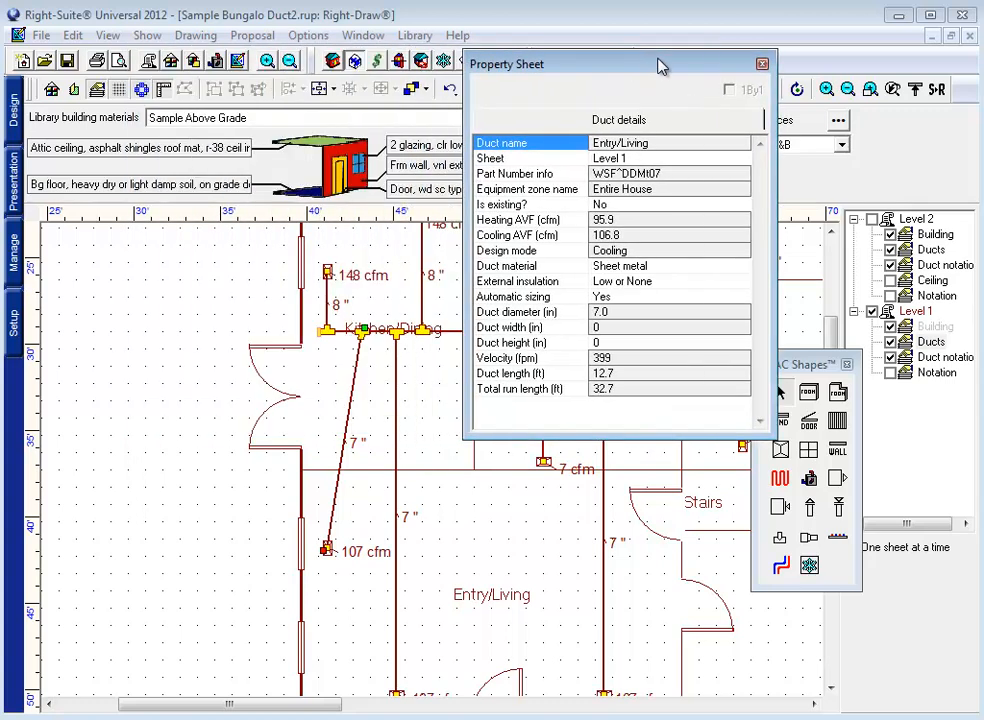
mouse_move(536, 228)
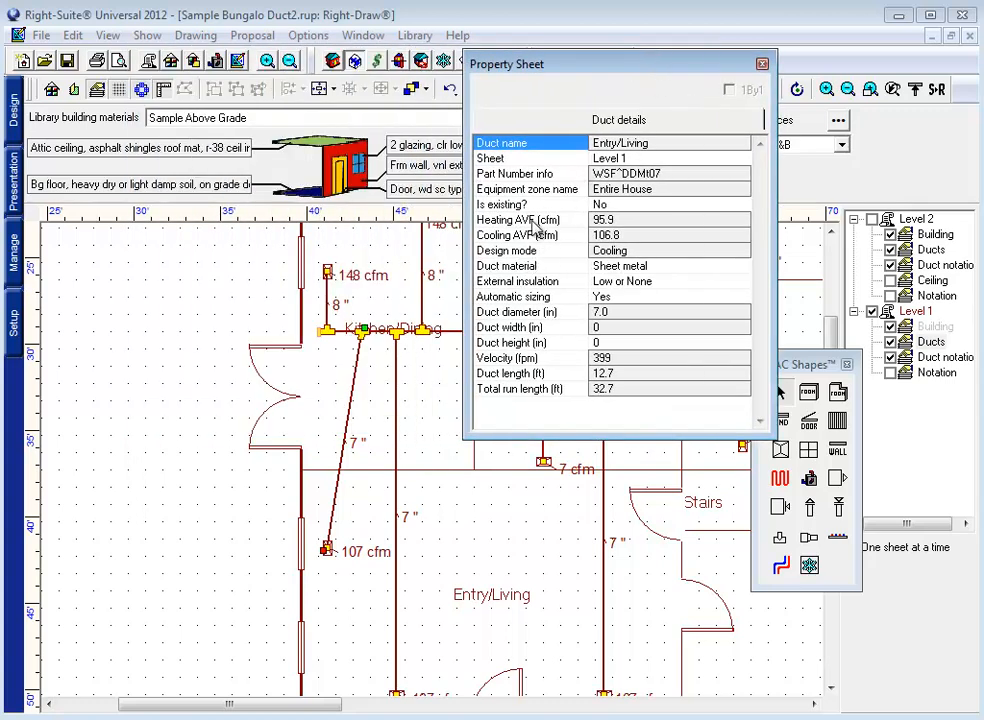
- Change the duct material to Round flexible vinyl, resizing it to 8 inches, and close the Property Sheet
click(530, 264)
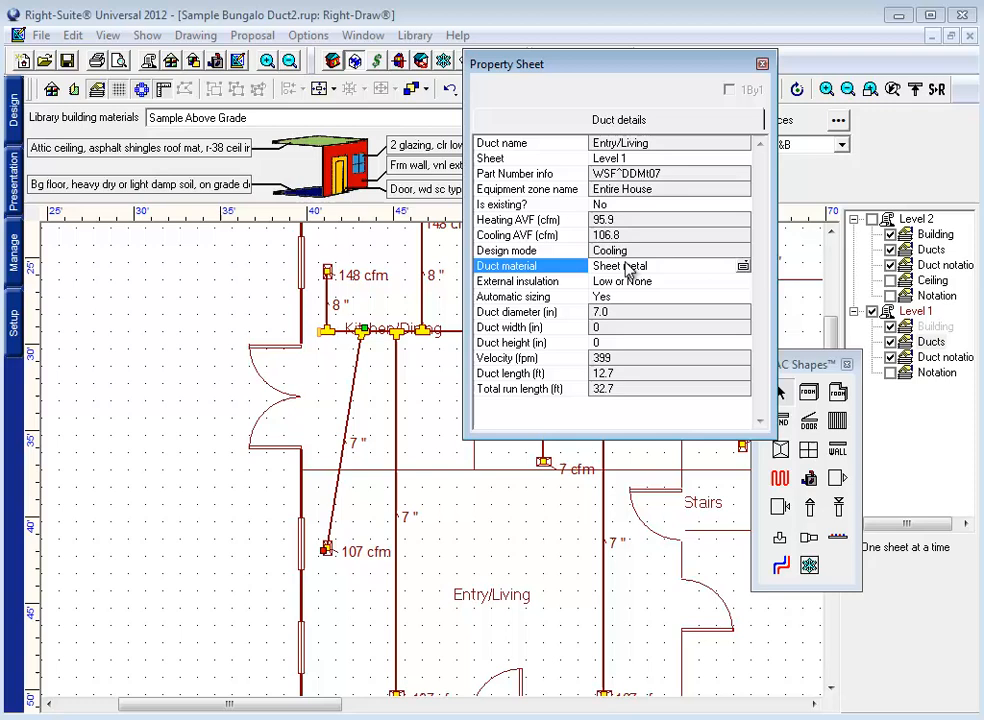
click(742, 266)
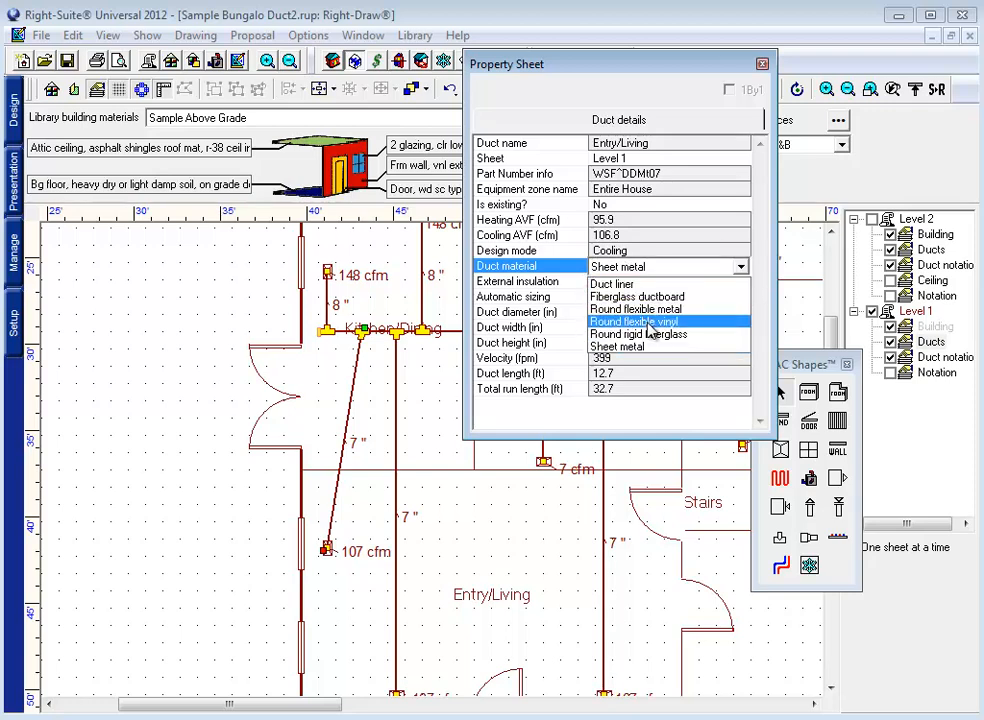
click(632, 320)
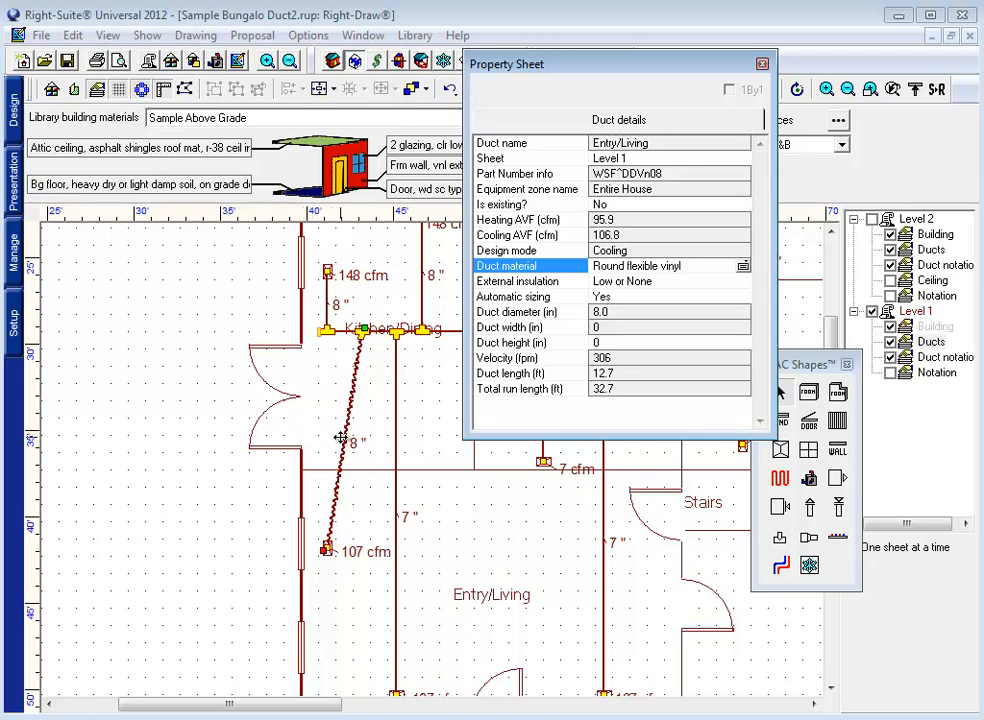
mouse_move(352, 444)
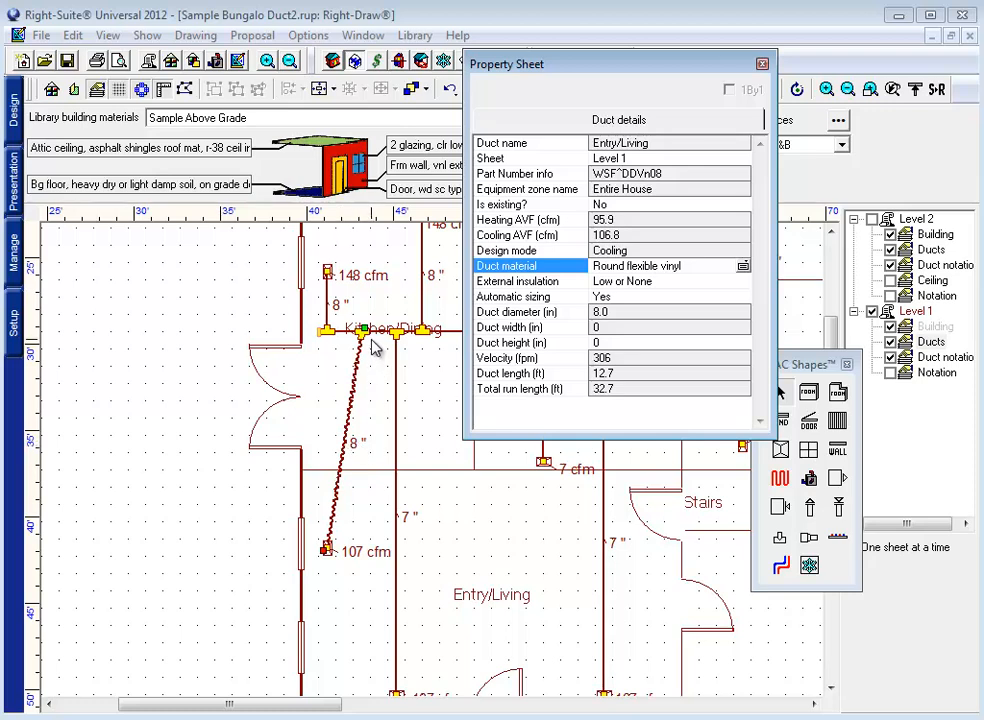
mouse_move(352, 492)
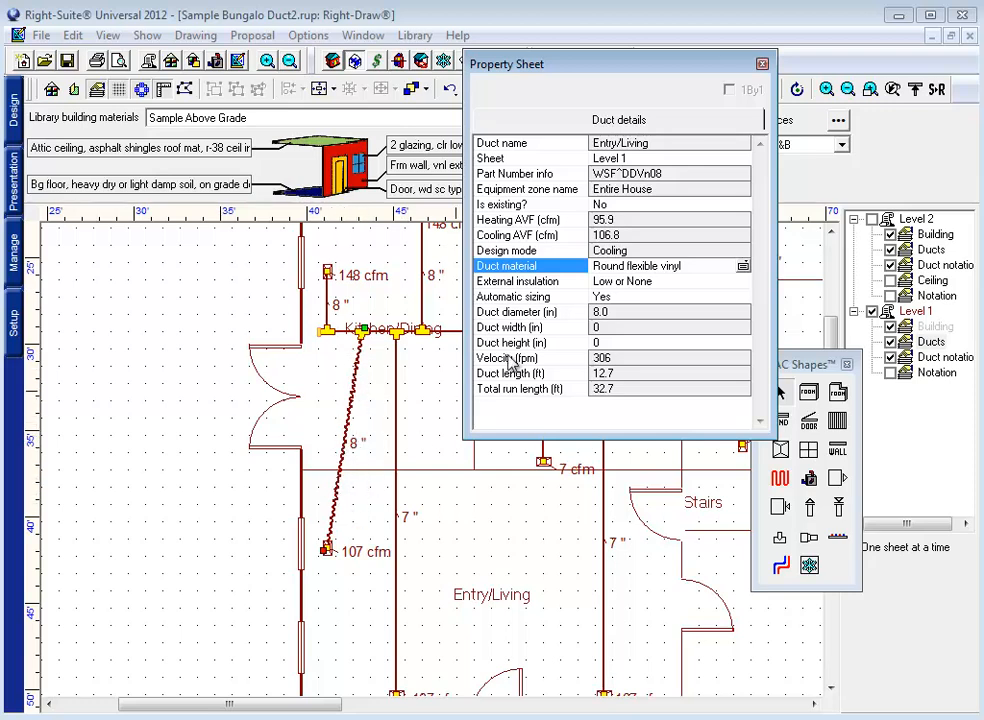
click(762, 62)
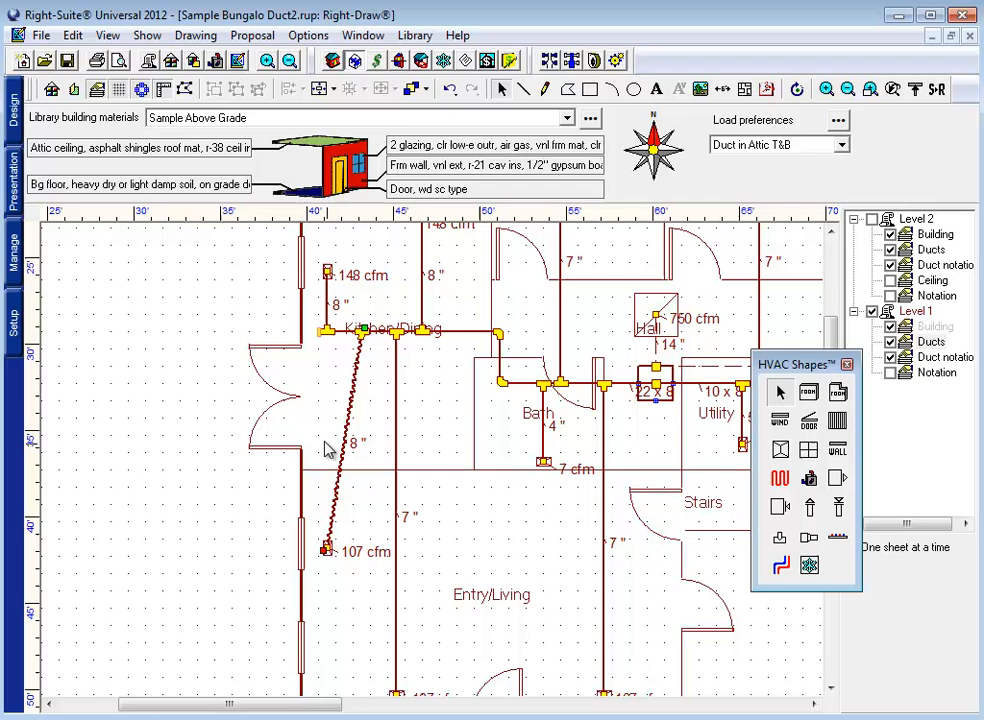
mouse_move(404, 416)
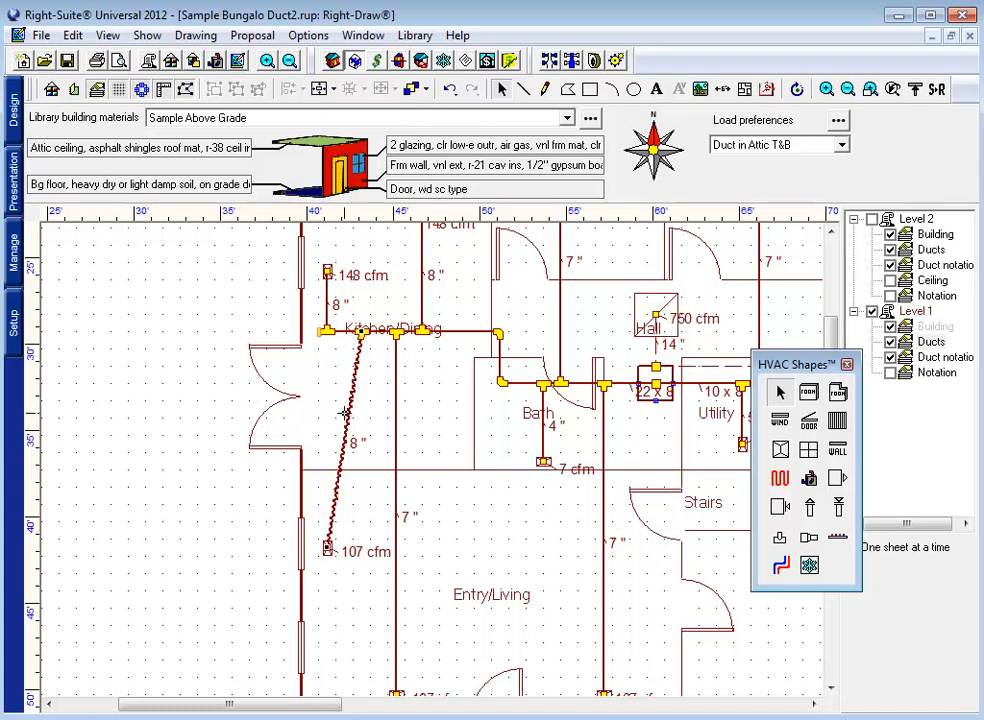
- Pan the Level 1 plan so the Utility and M Bath branches show beside the new flex duct
click(352, 424)
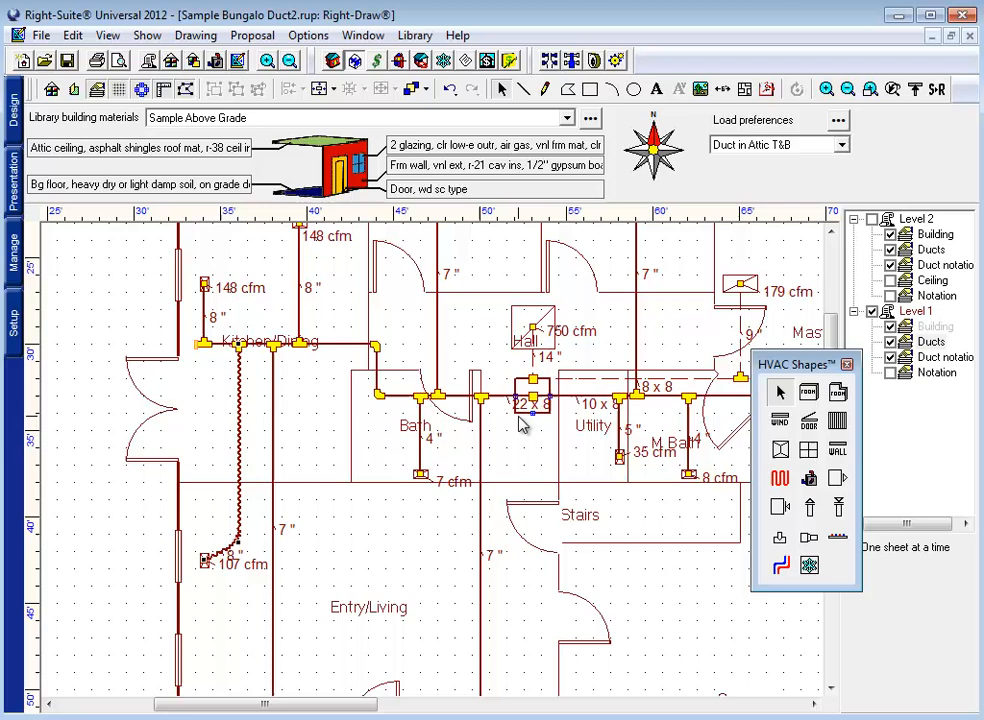
mouse_move(378, 464)
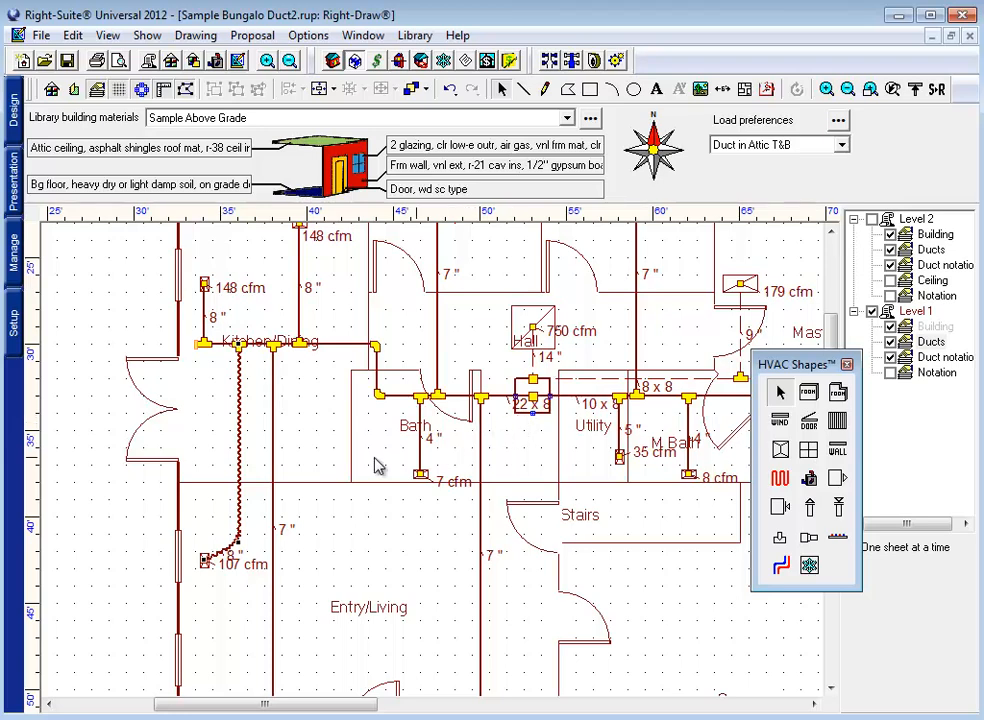
mouse_move(352, 356)
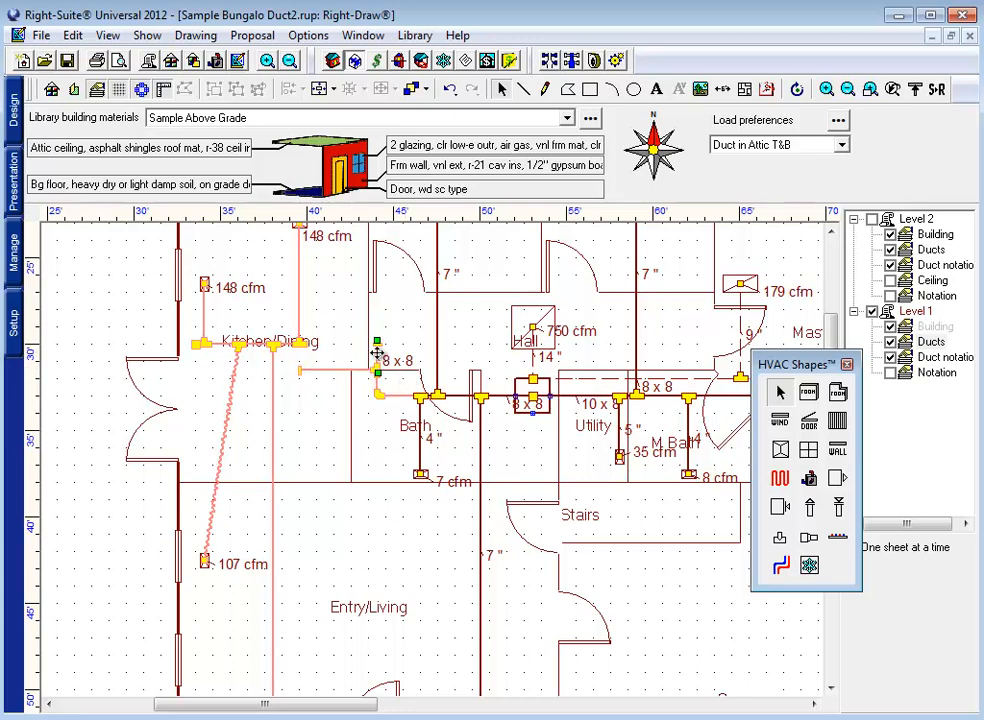
mouse_move(270, 338)
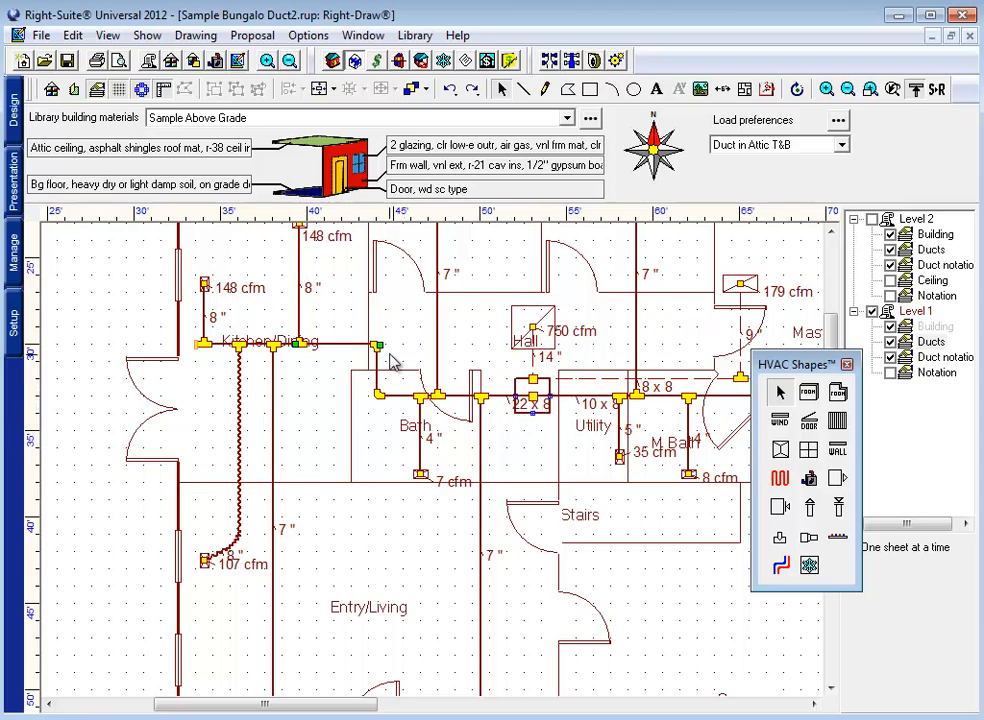
mouse_move(344, 348)
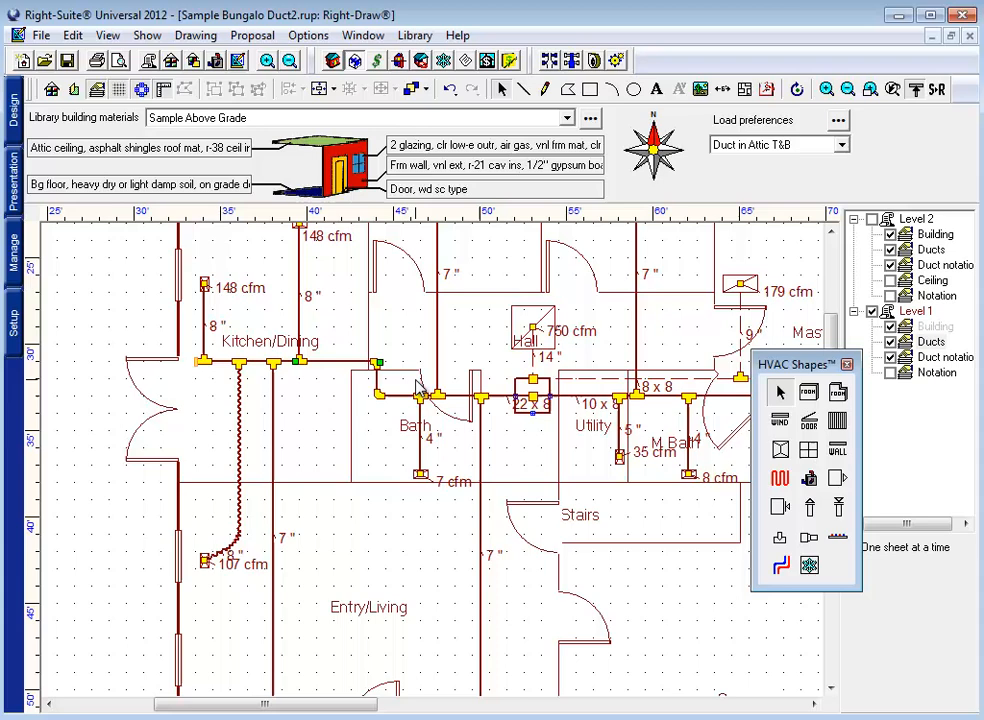
mouse_move(424, 380)
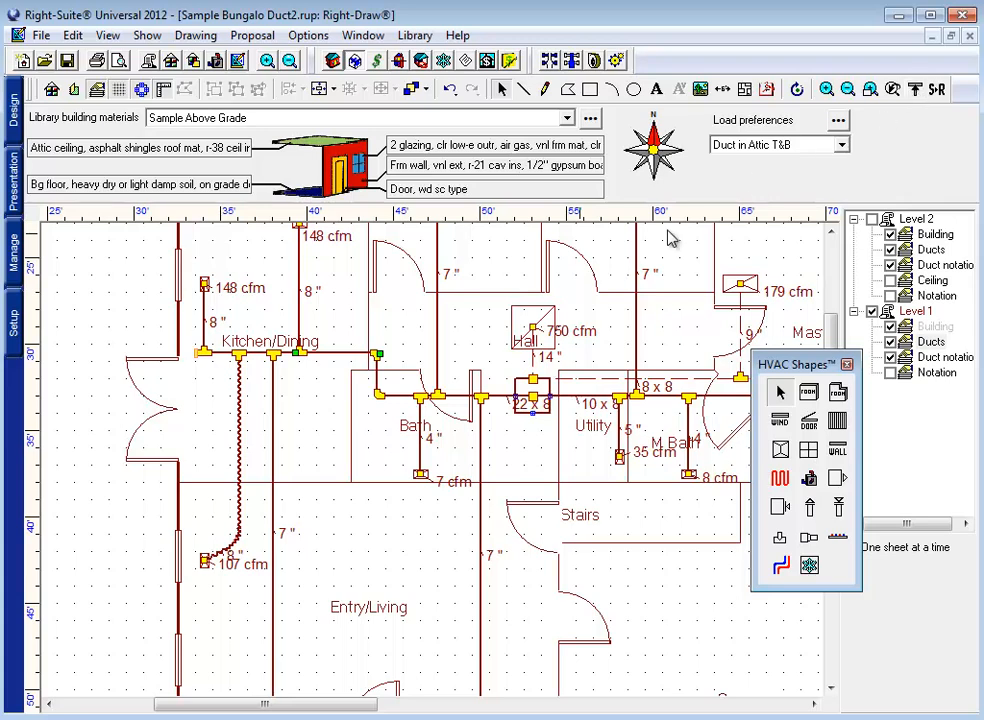
mouse_move(348, 364)
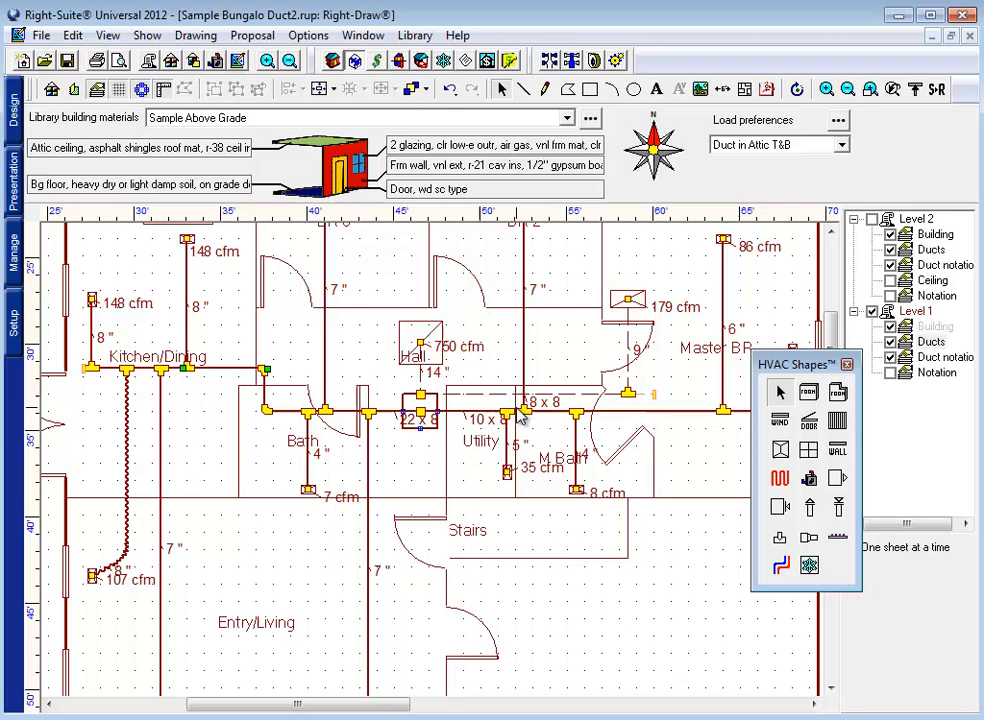
mouse_move(236, 302)
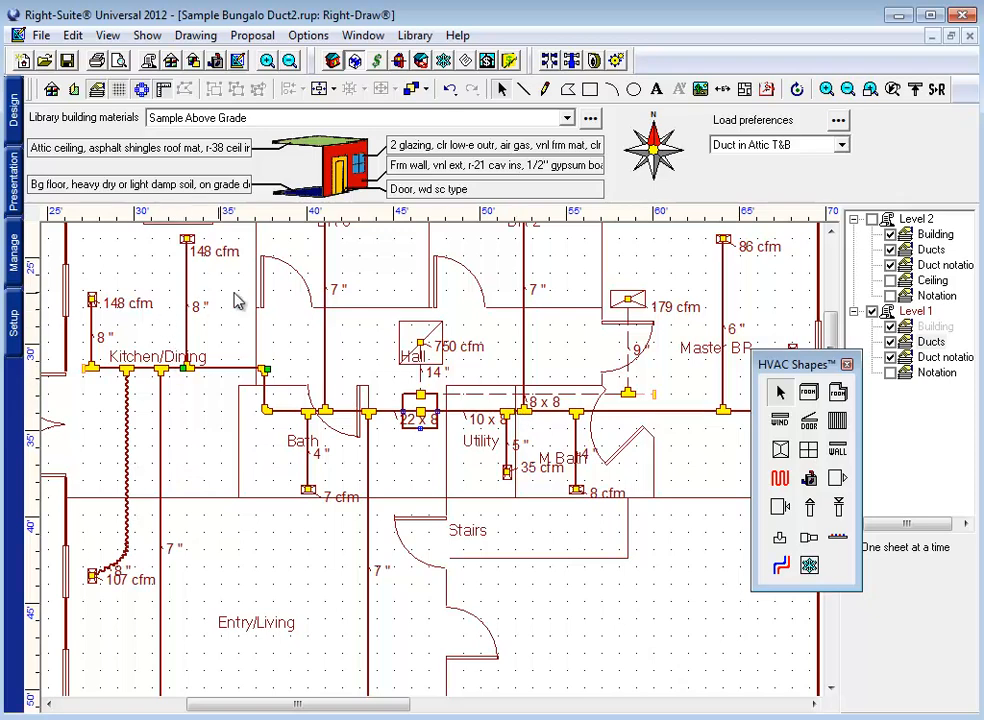
mouse_move(332, 292)
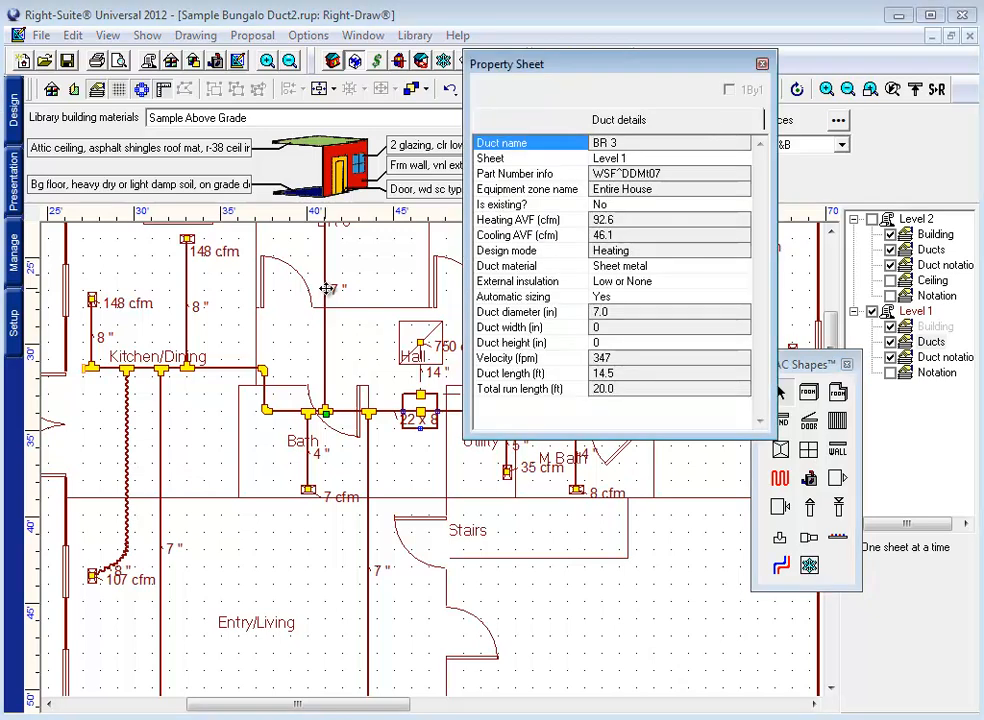
- Review BR 3's material and insulation, leave Automatic sizing at Yes, and close the Property Sheet
click(530, 264)
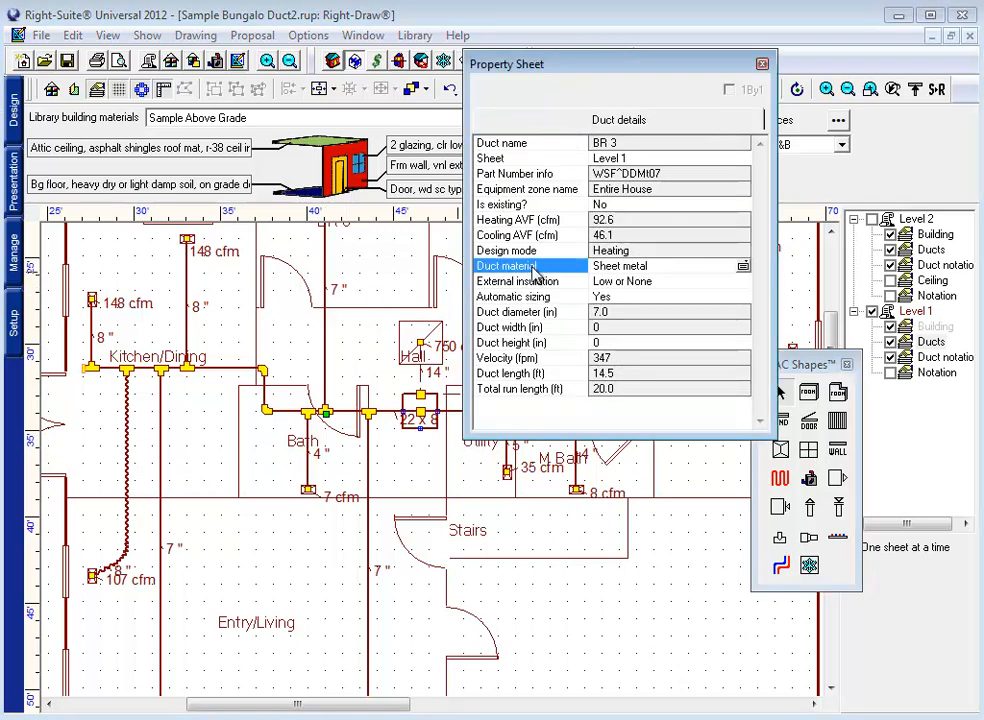
click(516, 280)
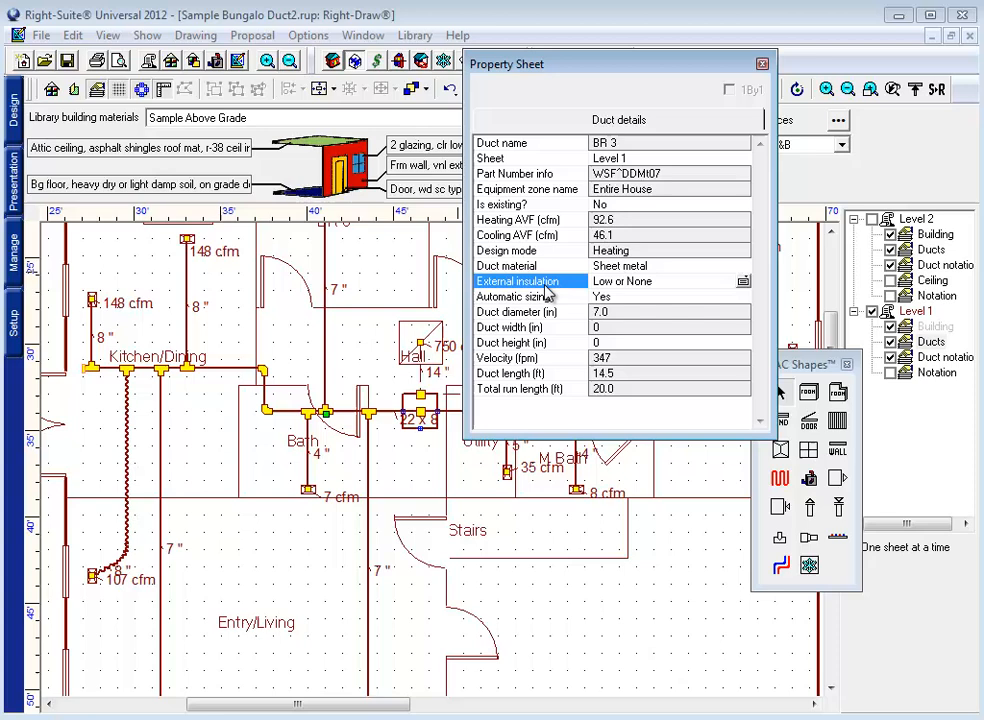
mouse_move(570, 302)
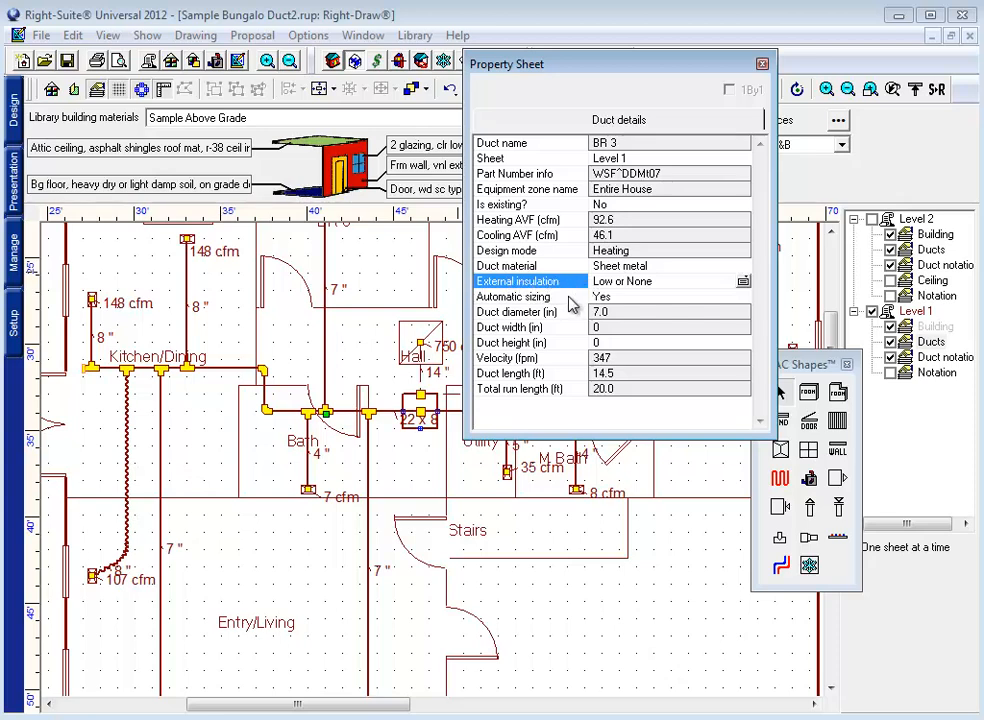
click(512, 296)
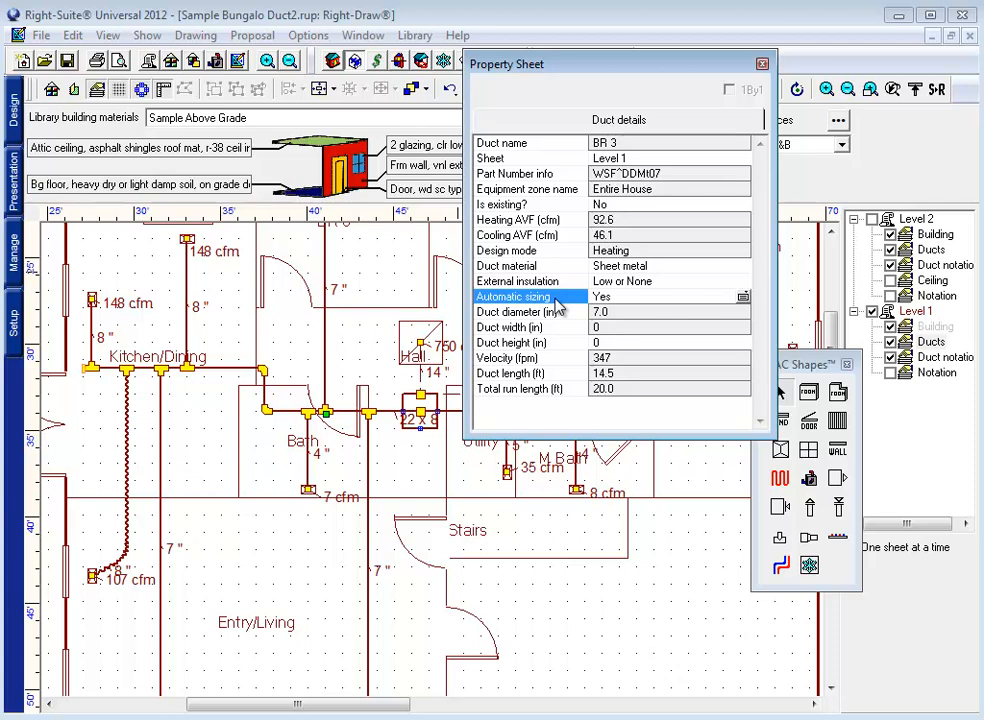
mouse_move(616, 304)
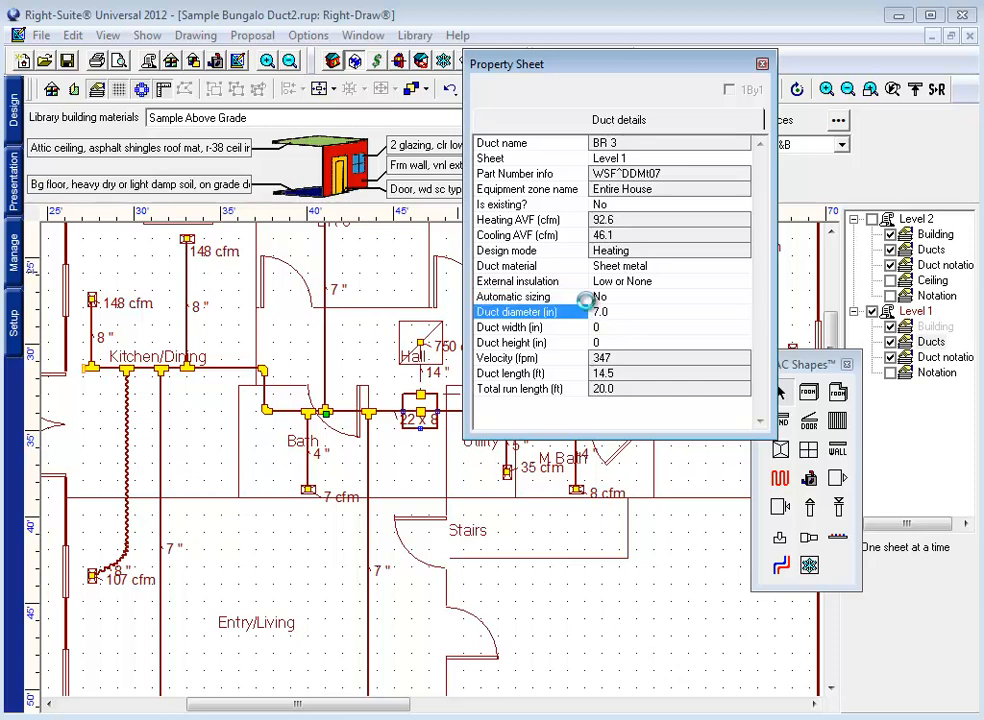
click(738, 296)
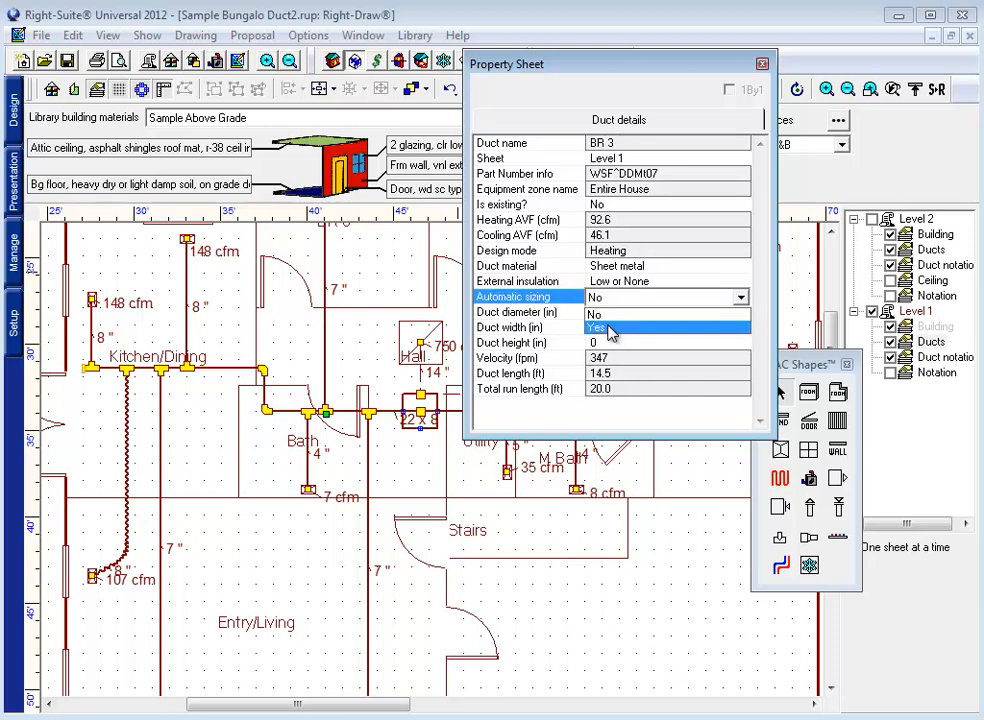
click(762, 62)
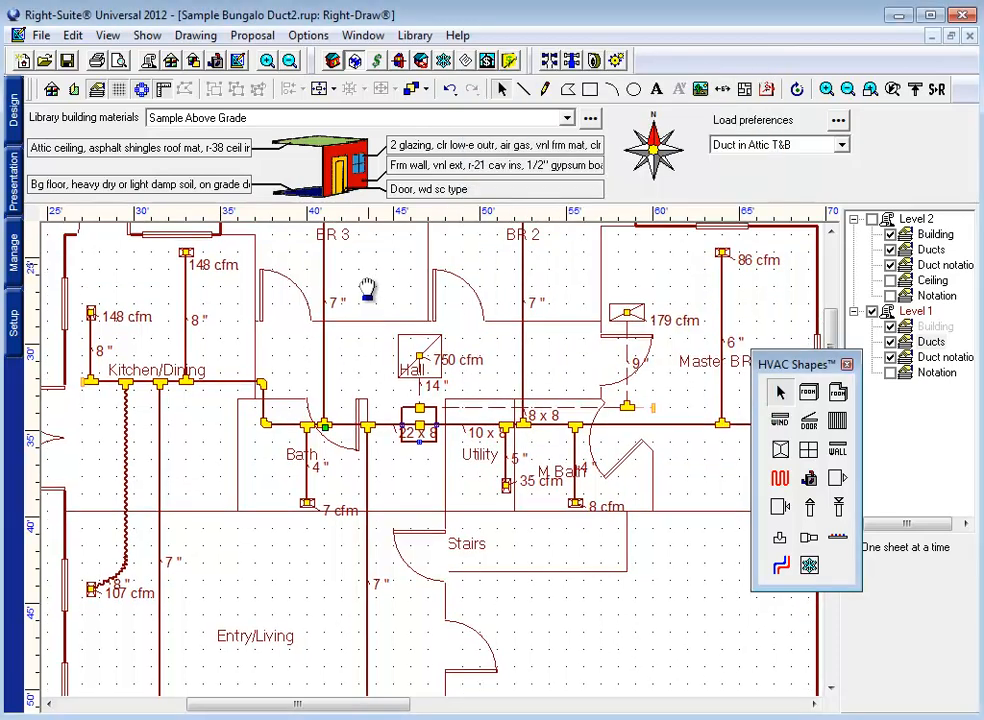
- Scroll the plan to the BR 3 and BR 2 supply runs with their 93 and 90 cfm registers
scroll(down, 3)
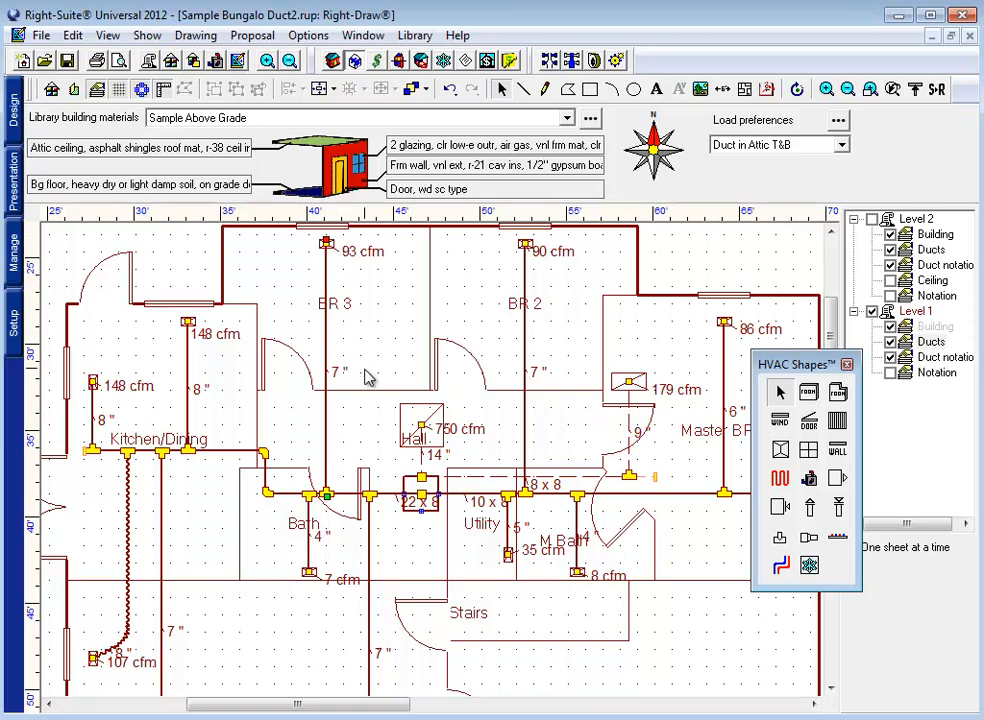
mouse_move(412, 358)
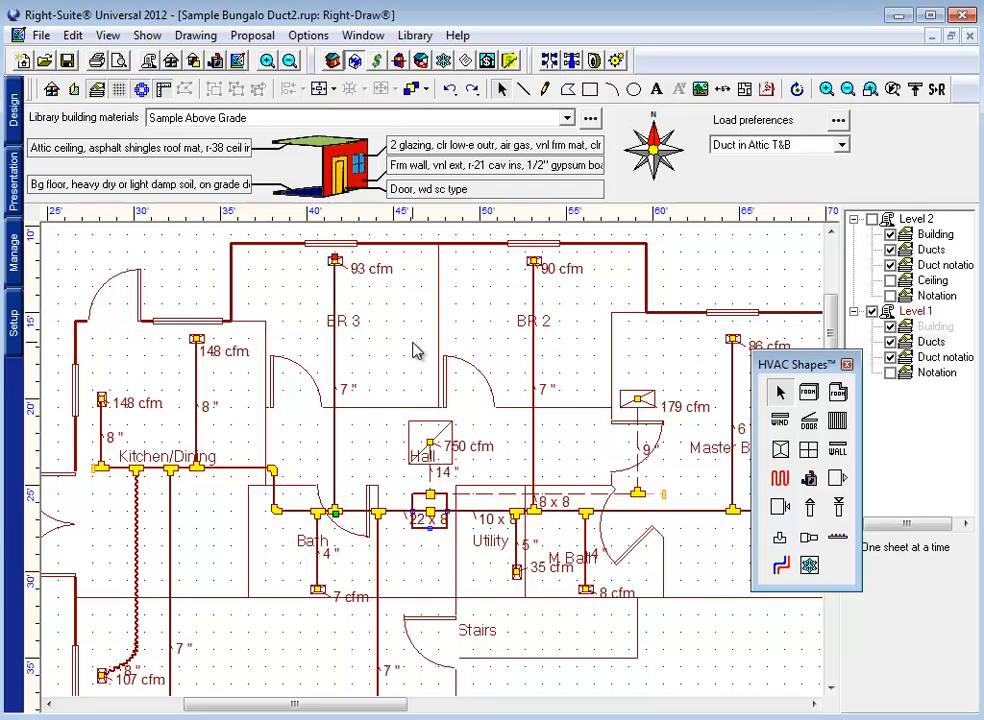
mouse_move(360, 338)
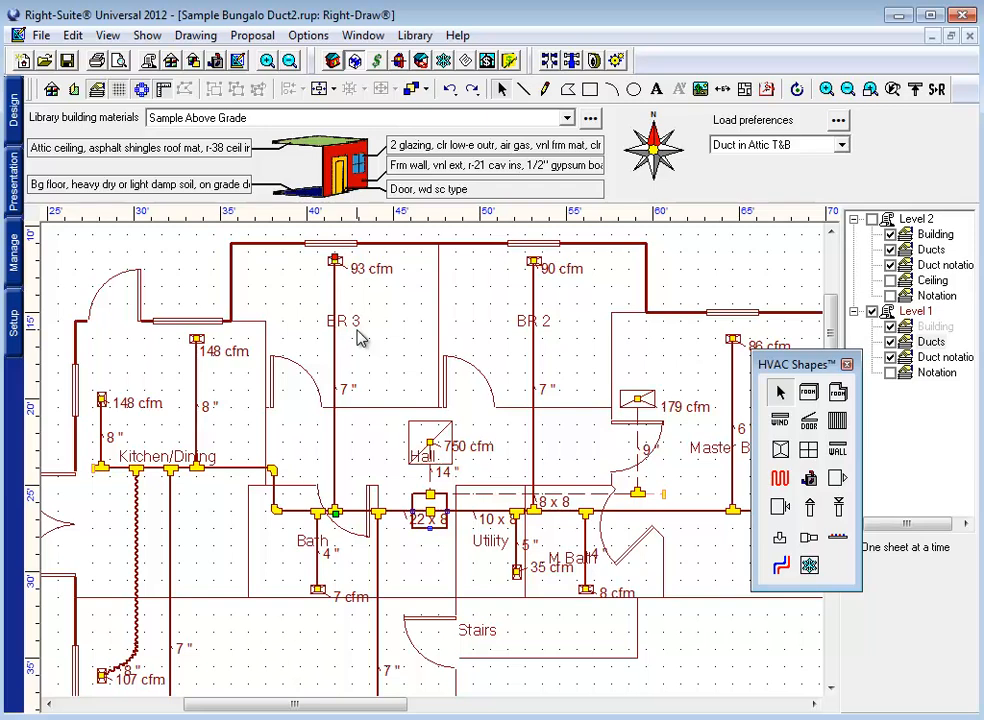
mouse_move(378, 336)
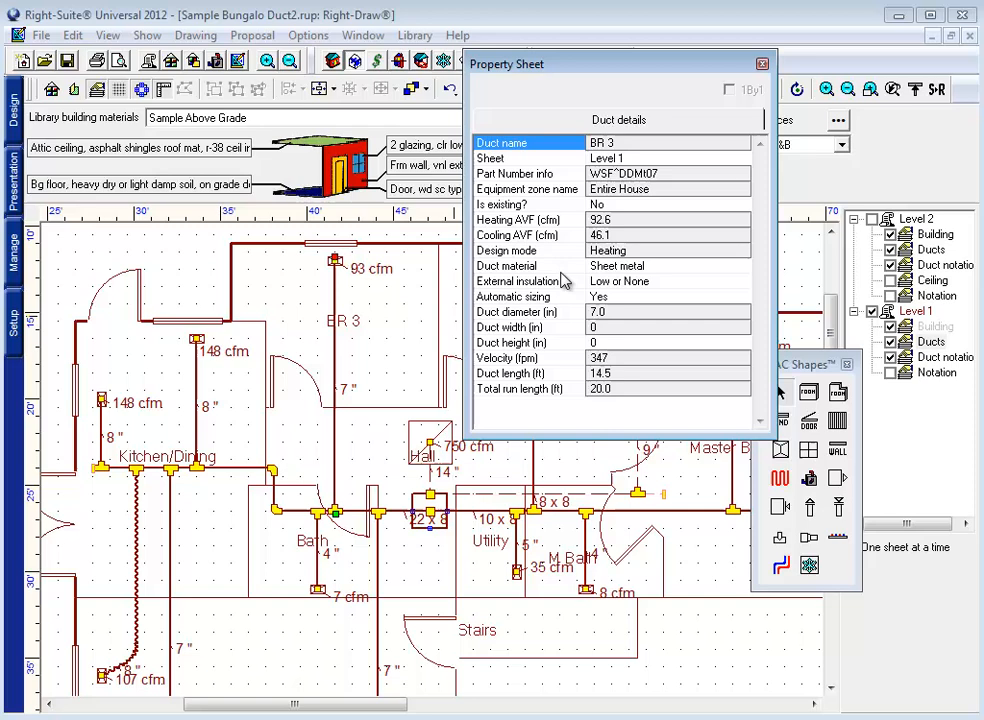
- Split the BR 3 run, leaving a 10.5 ft piece within a 16 ft total run
click(740, 266)
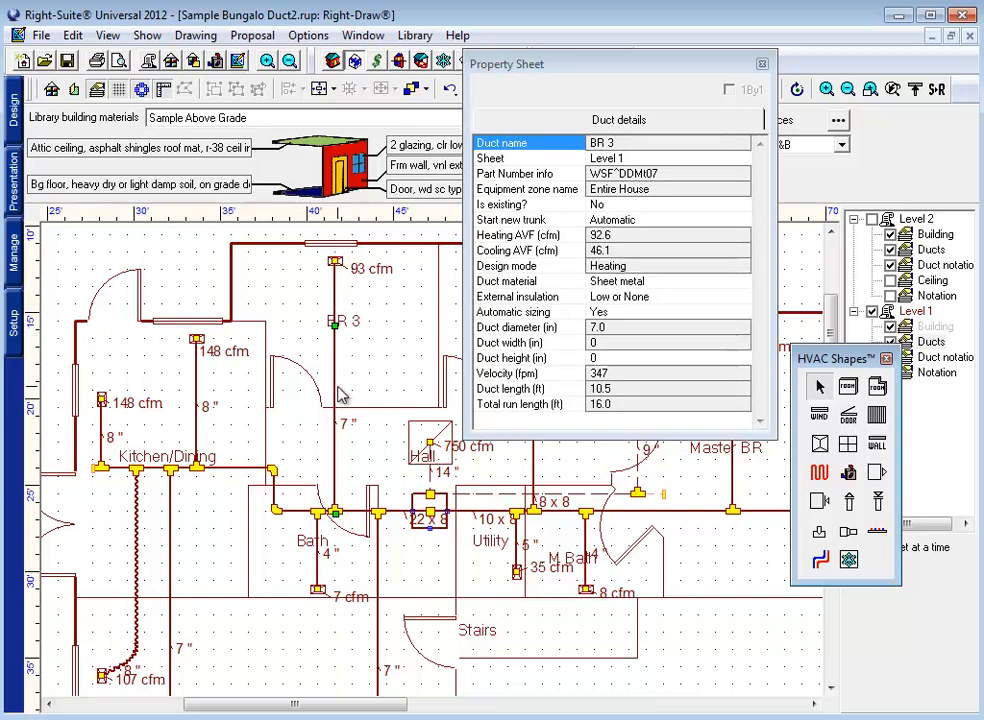
mouse_move(340, 512)
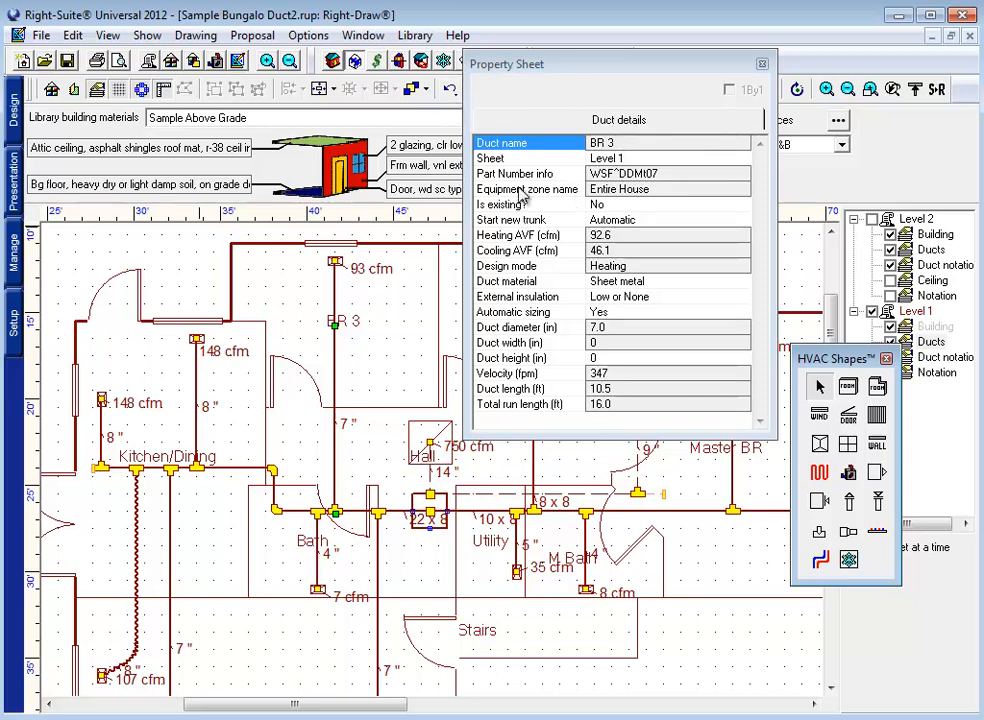
mouse_move(520, 196)
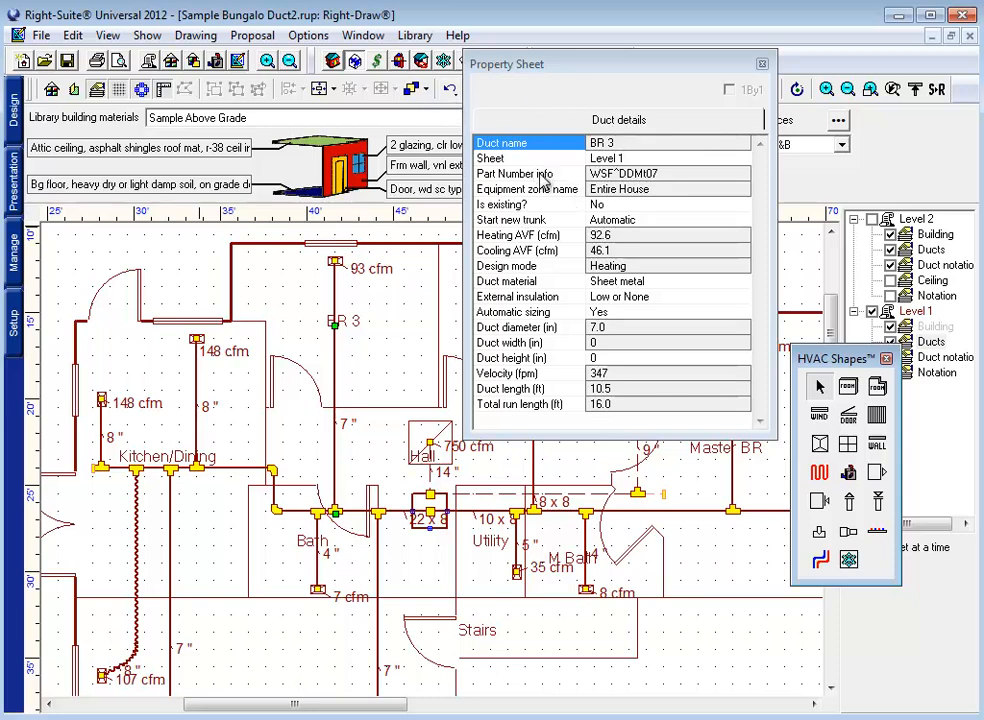
mouse_move(520, 220)
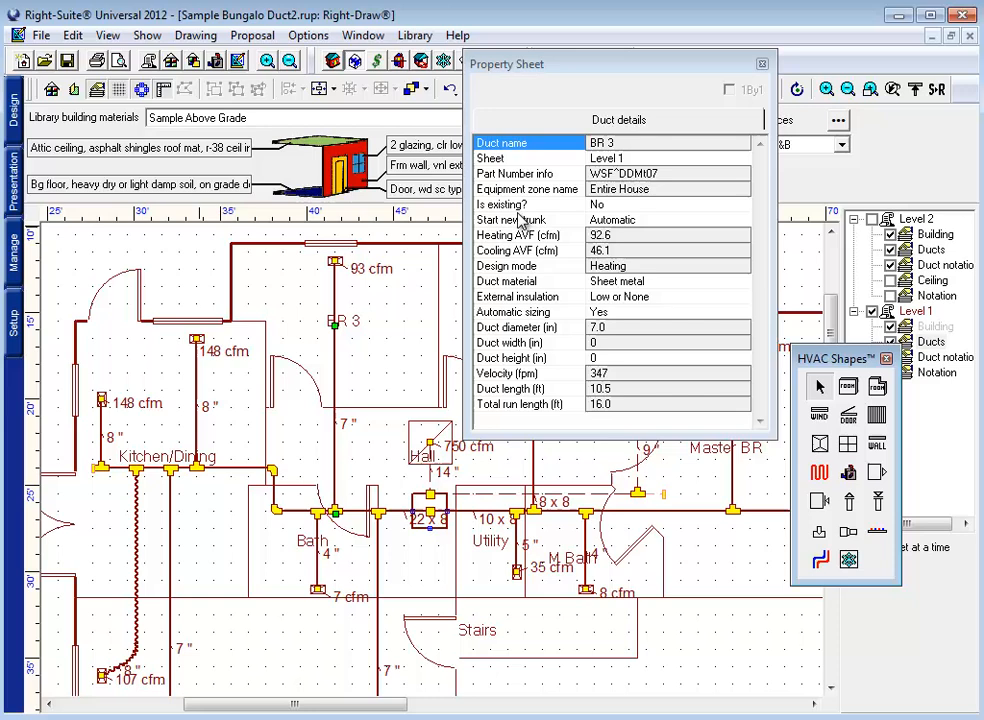
- Set Start new trunk to Yes so the 10.5 ft piece becomes trunk st3 at 8 inches
click(512, 218)
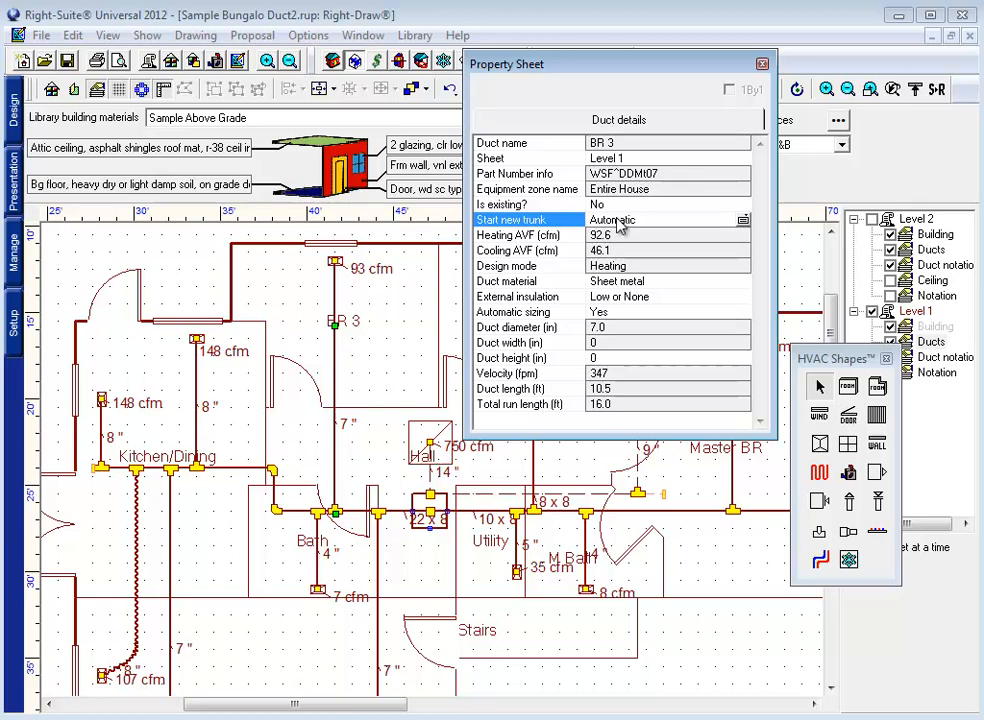
click(740, 220)
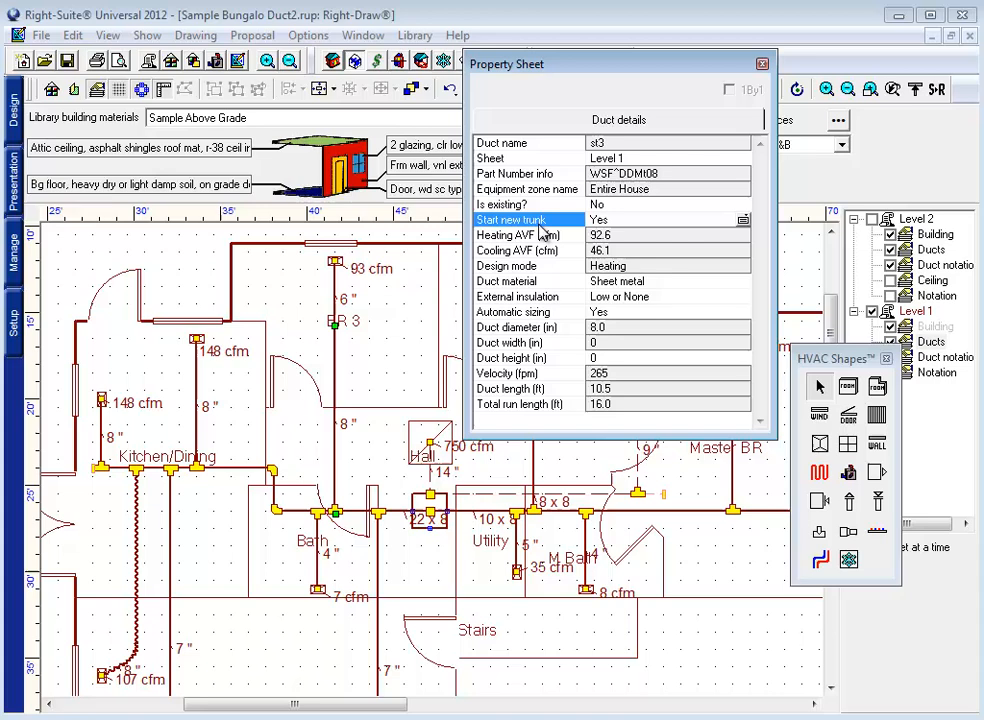
mouse_move(348, 424)
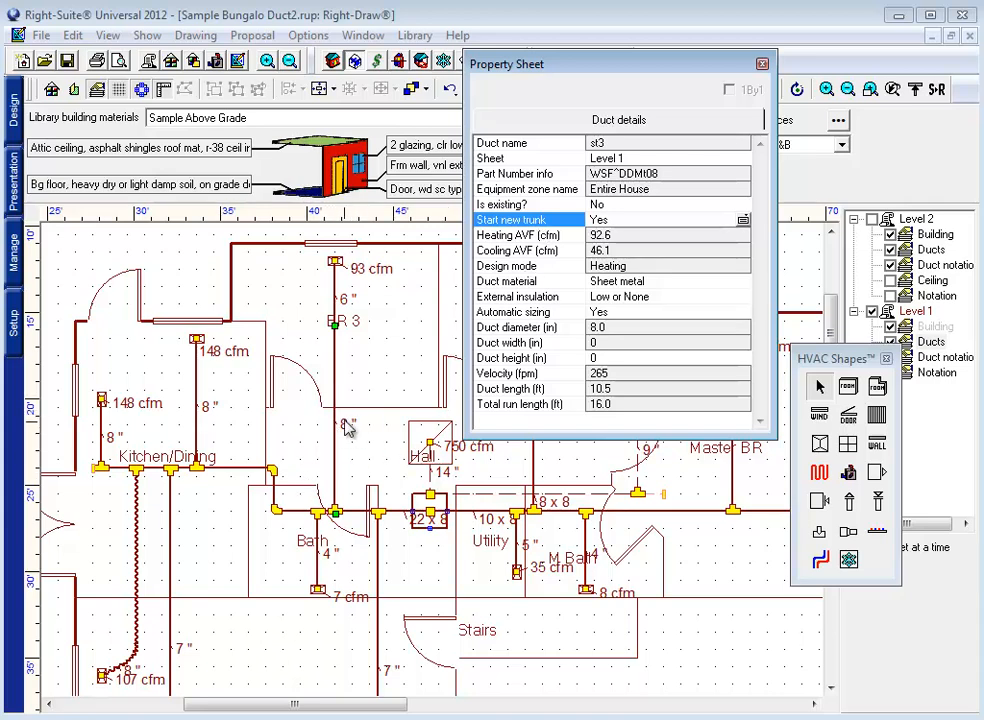
mouse_move(548, 288)
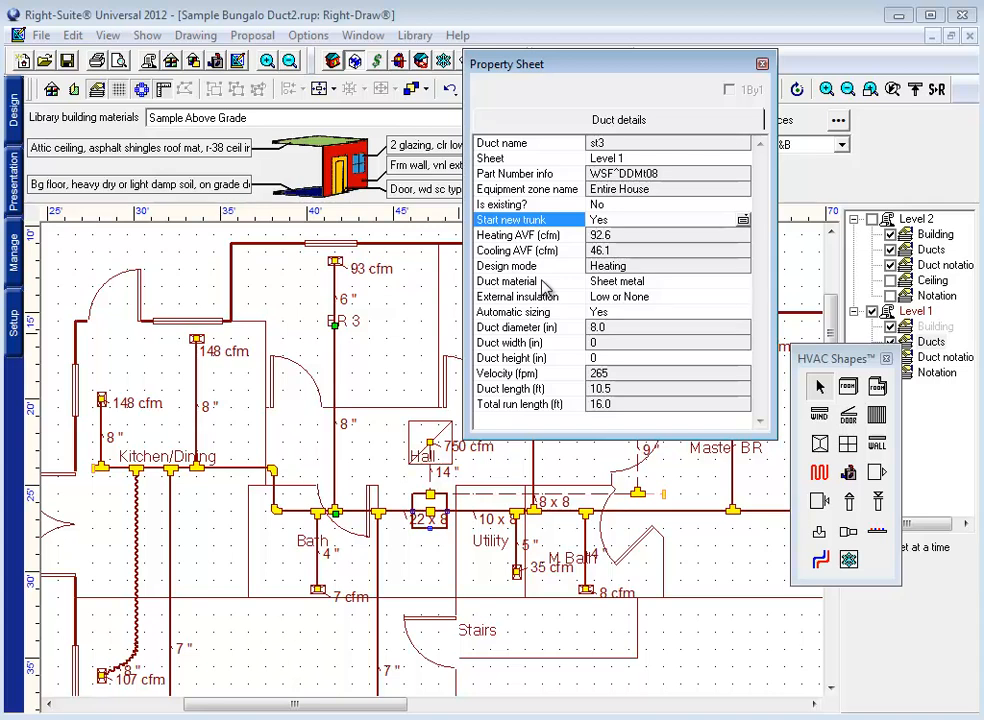
mouse_move(378, 356)
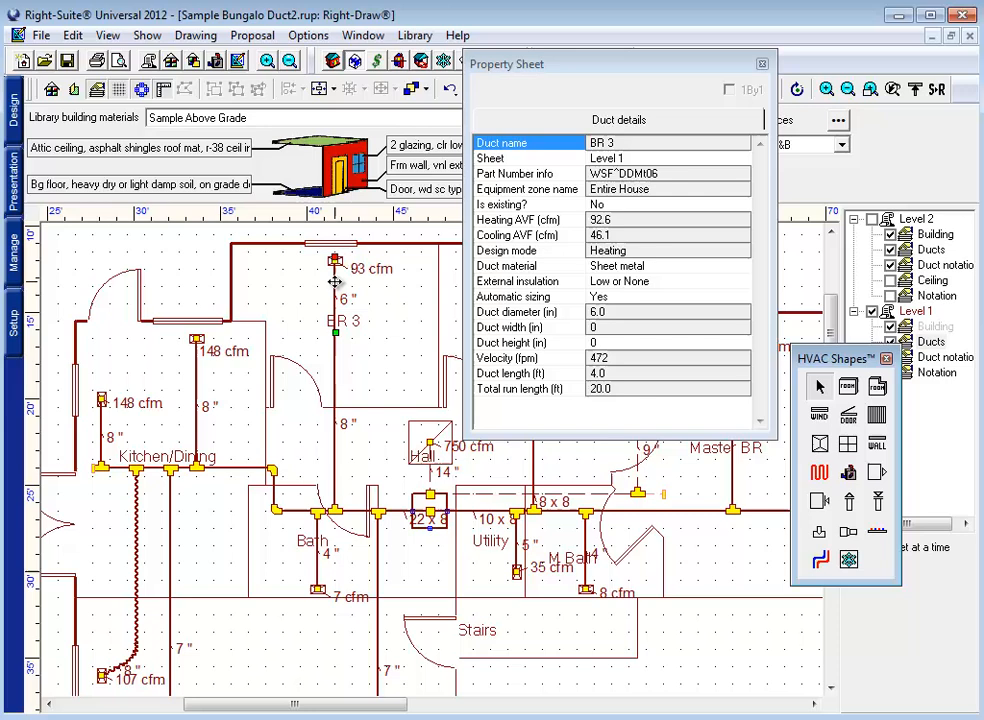
- Choose the short BR 3 piece's material, set st3's Automatic sizing to No at 7 inches, and close the sheet
click(740, 266)
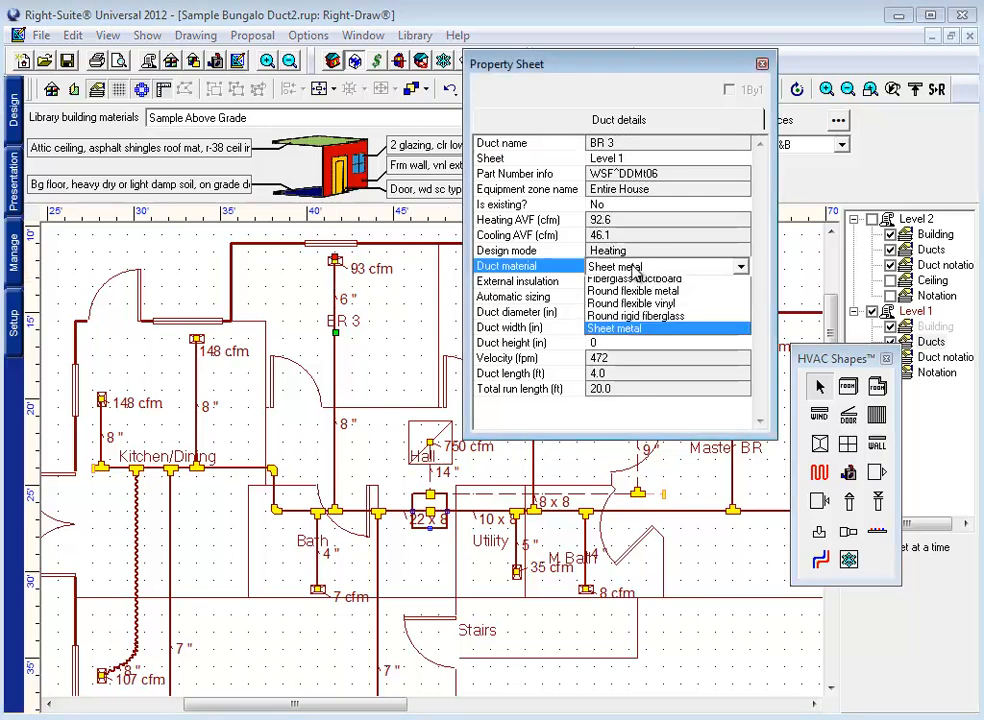
click(632, 304)
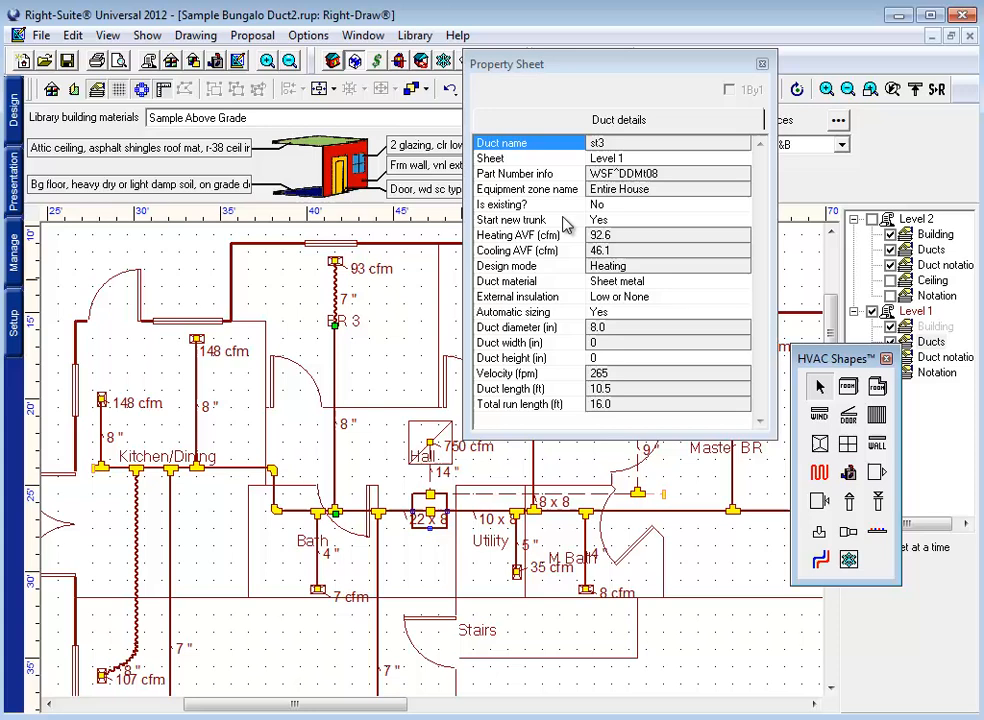
click(740, 312)
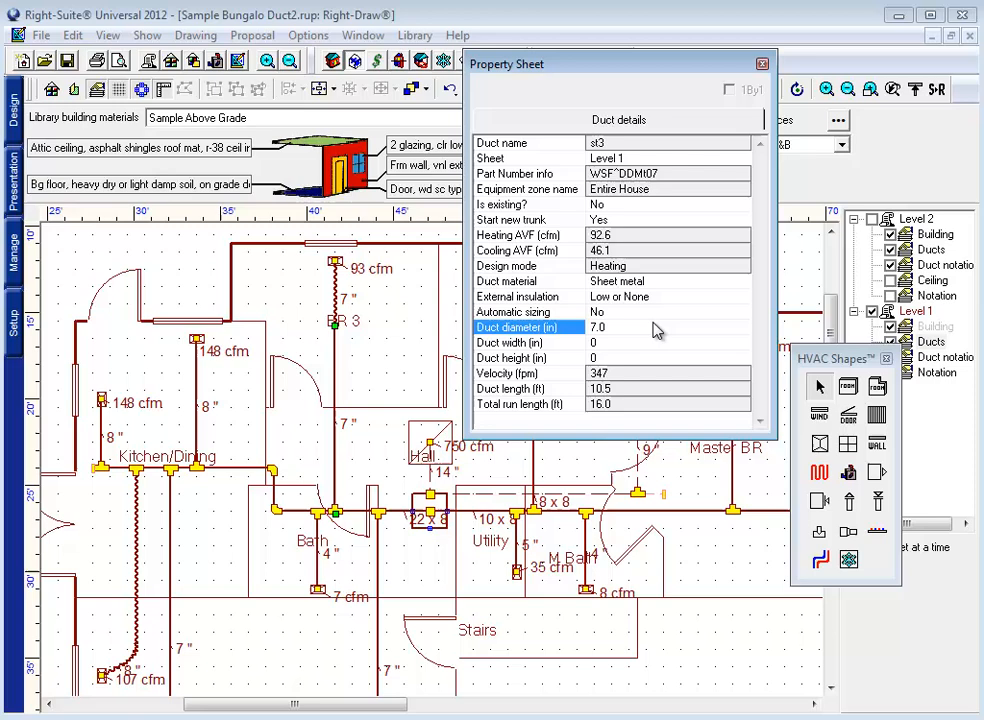
click(762, 62)
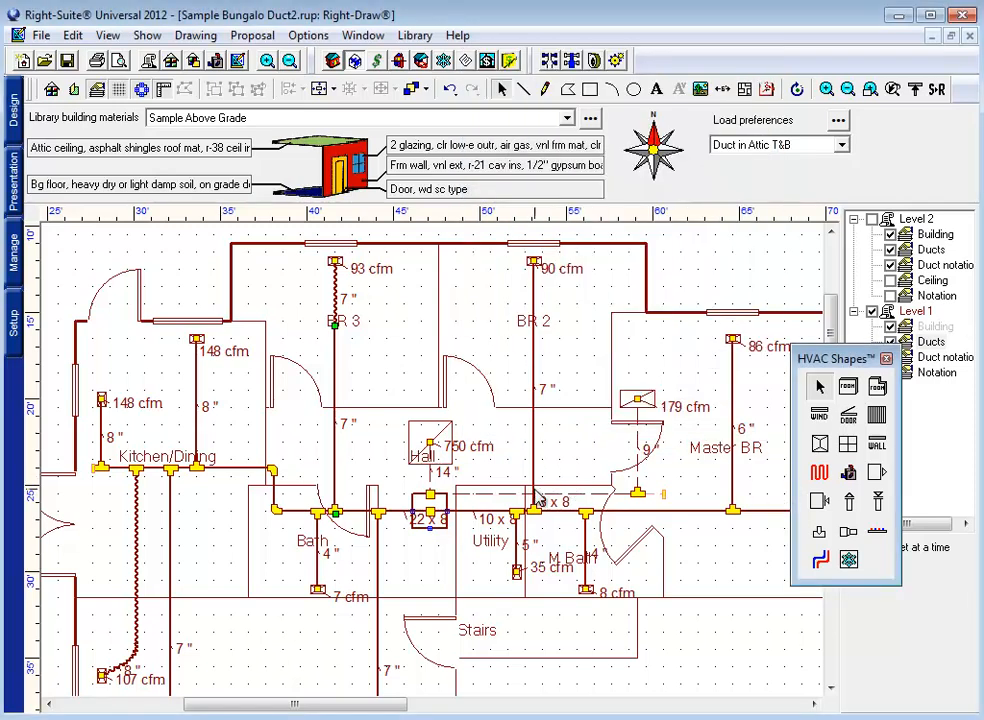
mouse_move(604, 502)
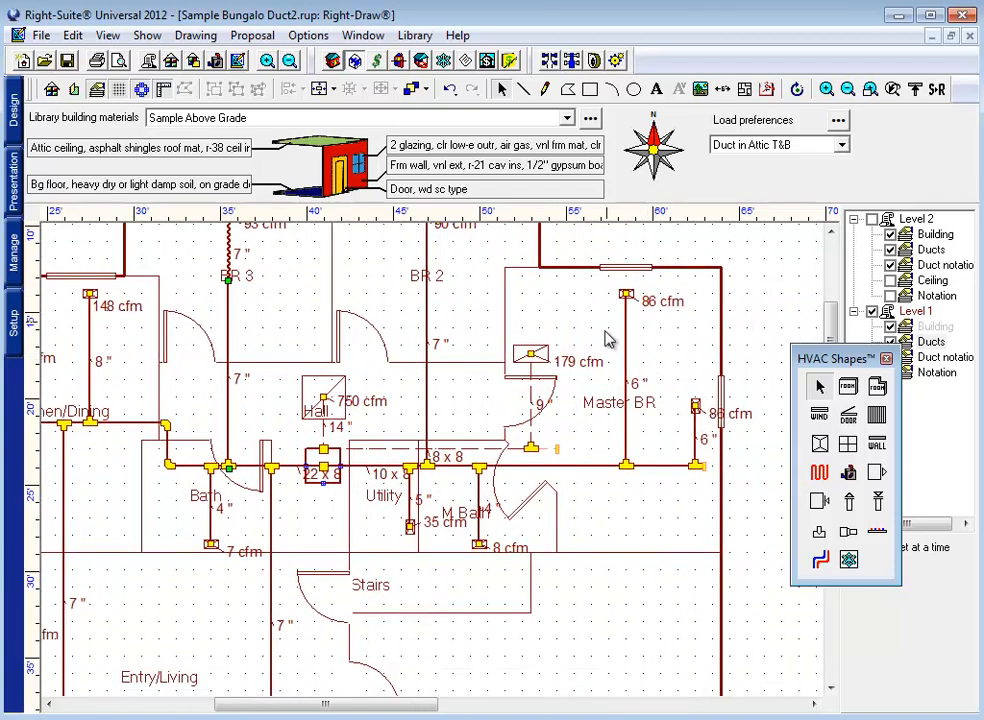
scroll(down, 3)
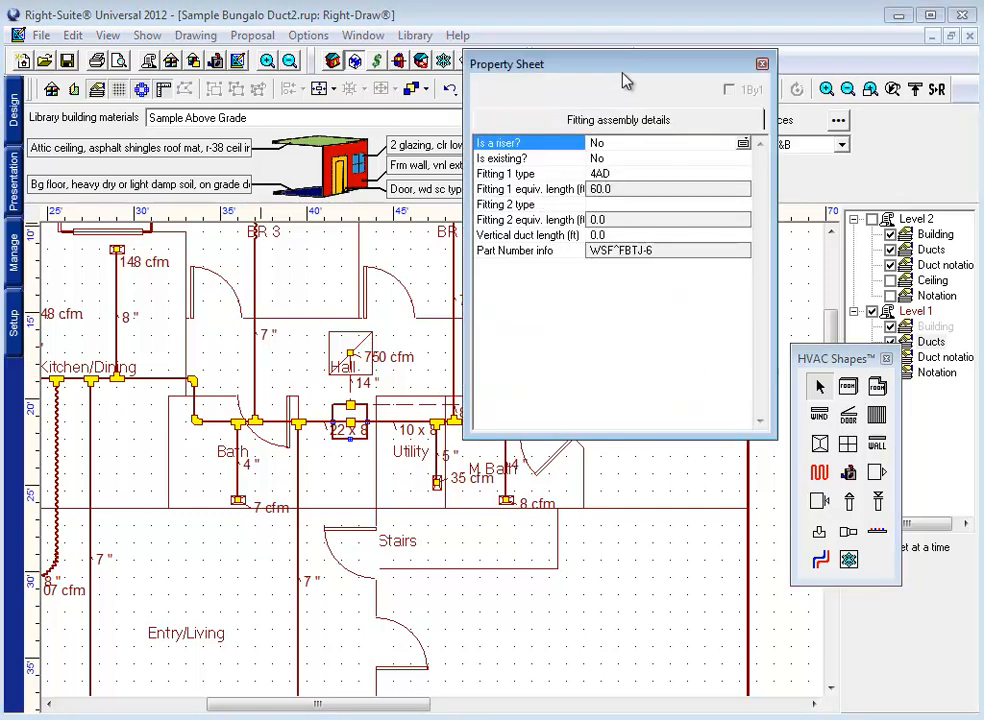
mouse_move(628, 178)
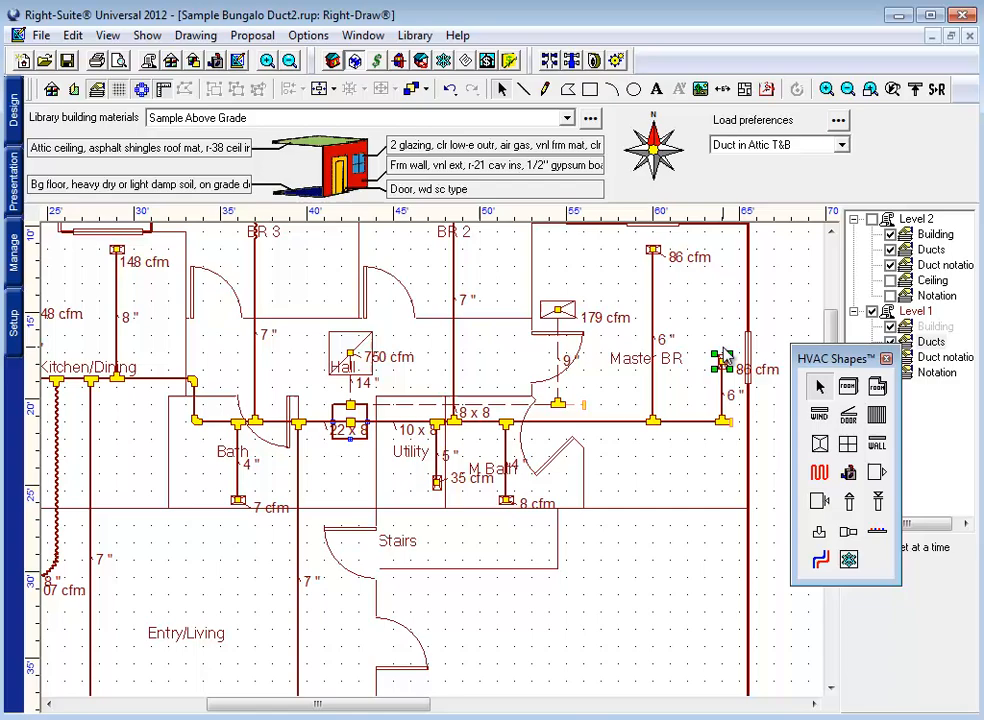
mouse_move(616, 60)
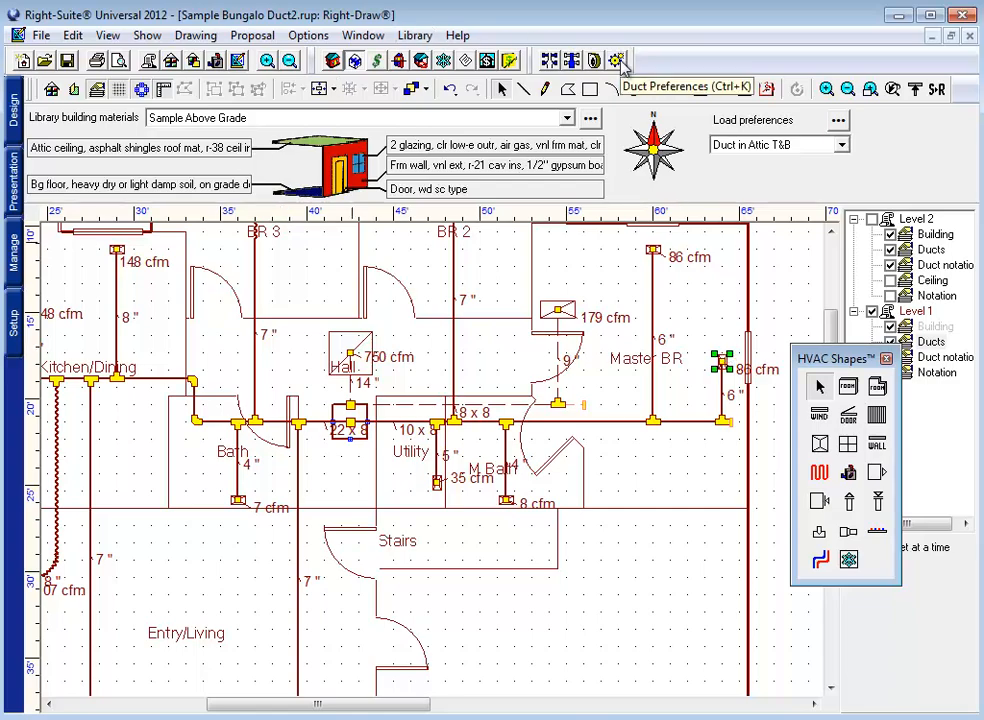